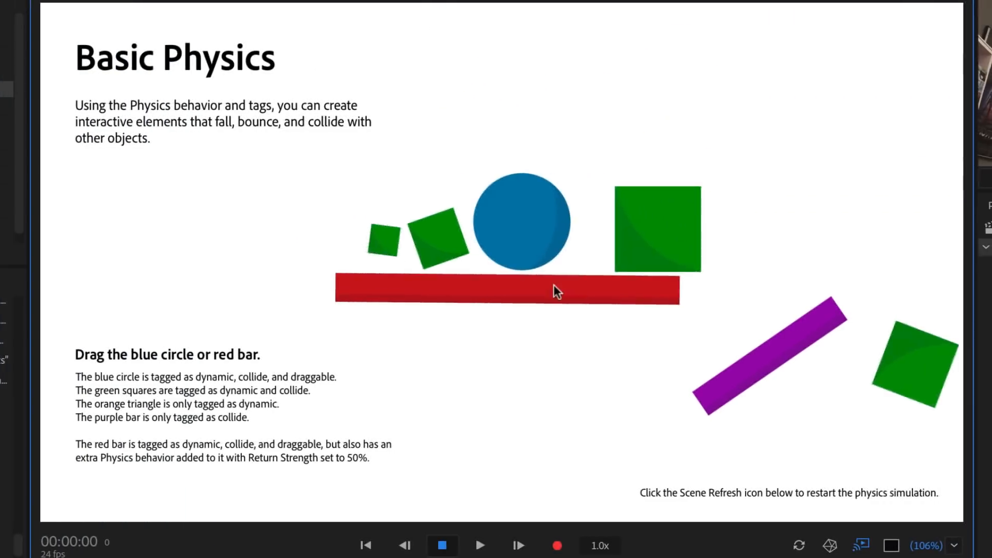
Open Scene 1 - Basic Physics, fling the red bar, and refresh the simulation
{"action": "left_click", "coordinate": [801, 545]}
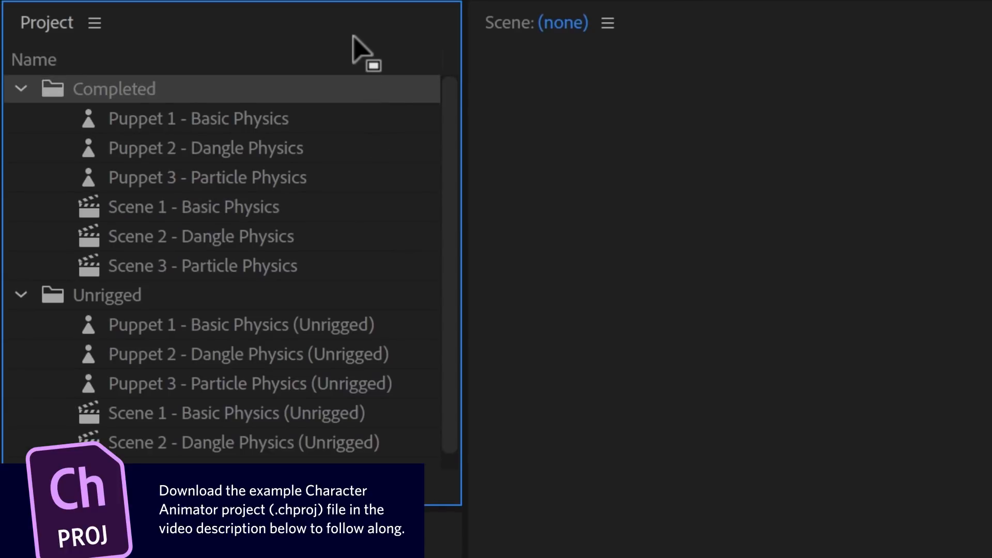
{"action": "mouse_move", "coordinate": [364, 223]}
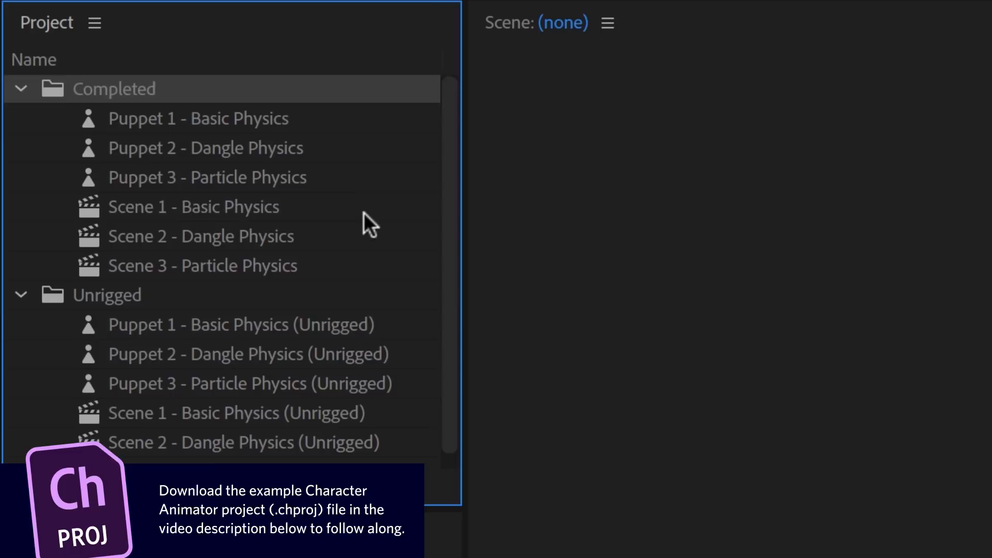
{"action": "double_click", "coordinate": [193, 207]}
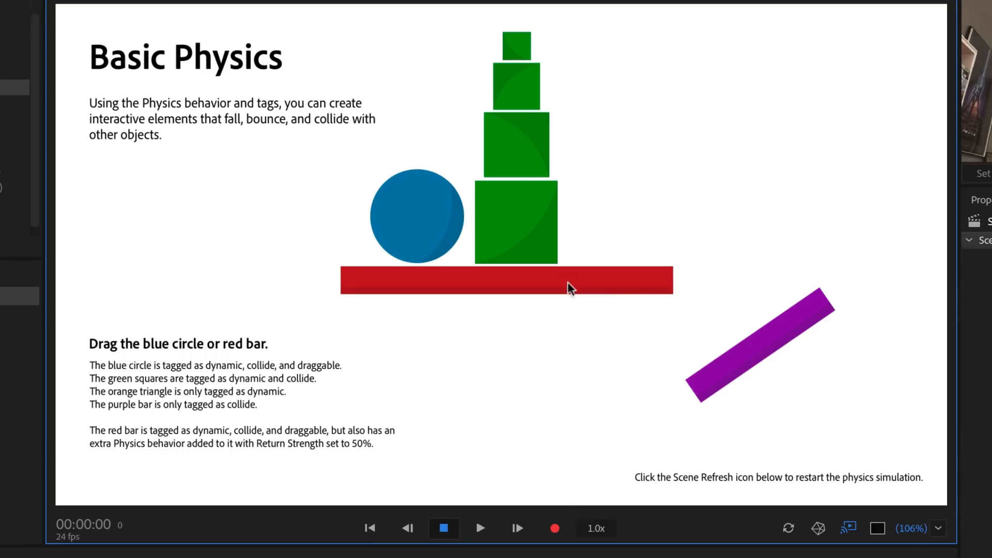
{"action": "left_click_drag", "start_coordinate": [415, 216], "coordinate": [254, 209]}
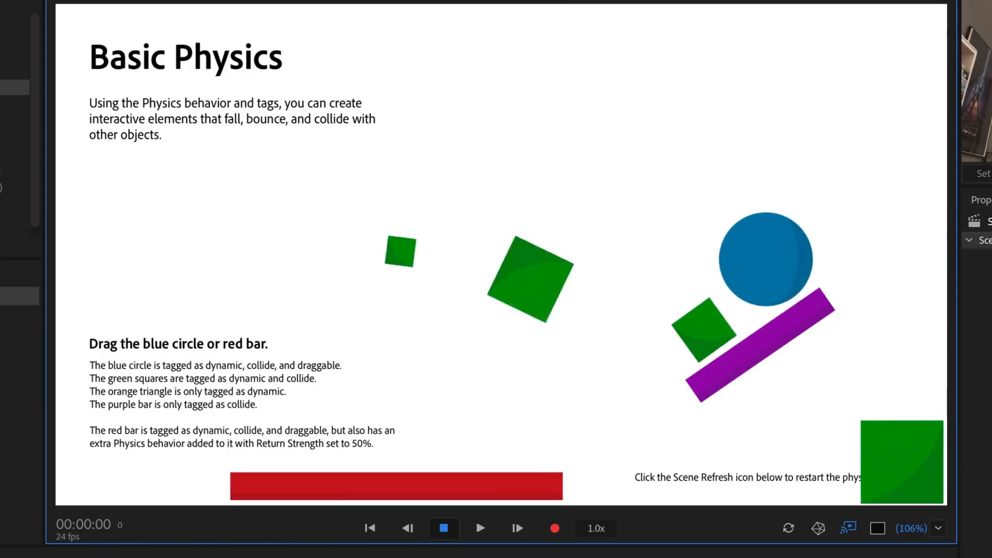
{"action": "left_click", "coordinate": [788, 529]}
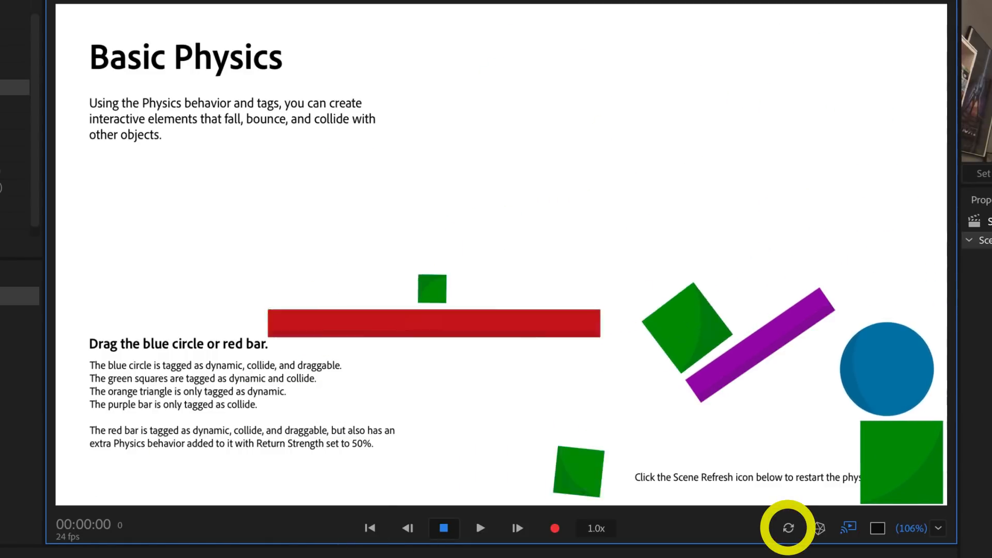
{"action": "left_click", "coordinate": [789, 528]}
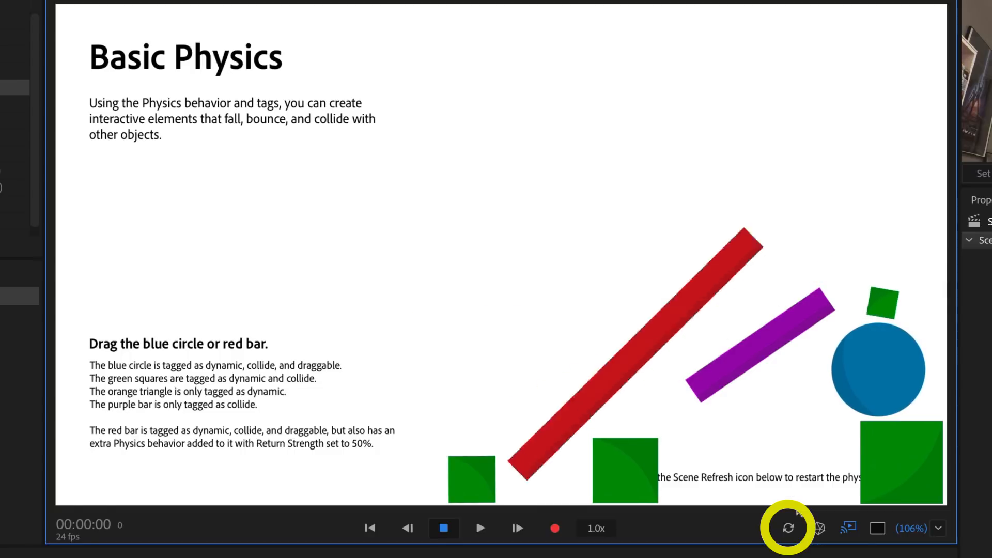
{"action": "left_click", "coordinate": [790, 528]}
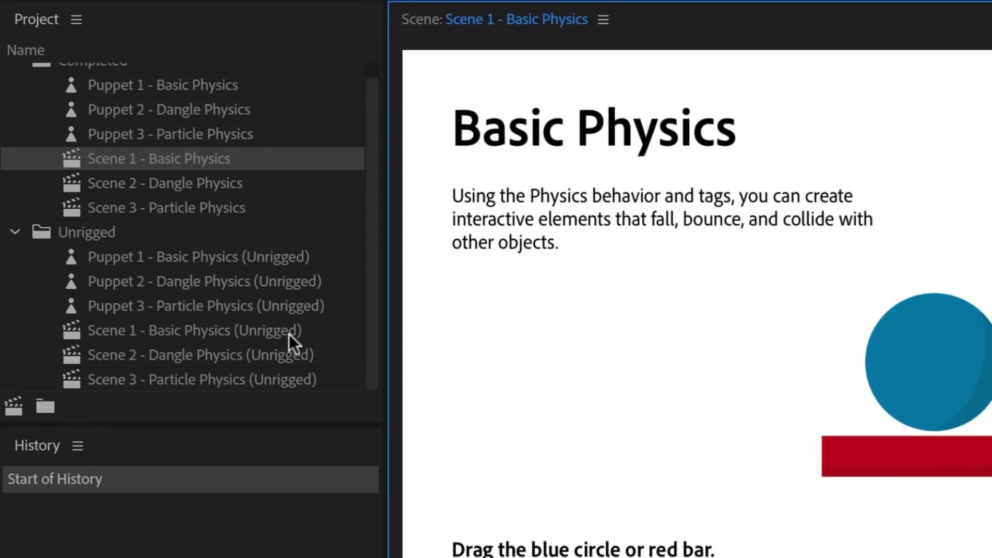
Open Scene 1 - Basic Physics (Unrigged) from the Unrigged folder
{"action": "left_click", "coordinate": [191, 331]}
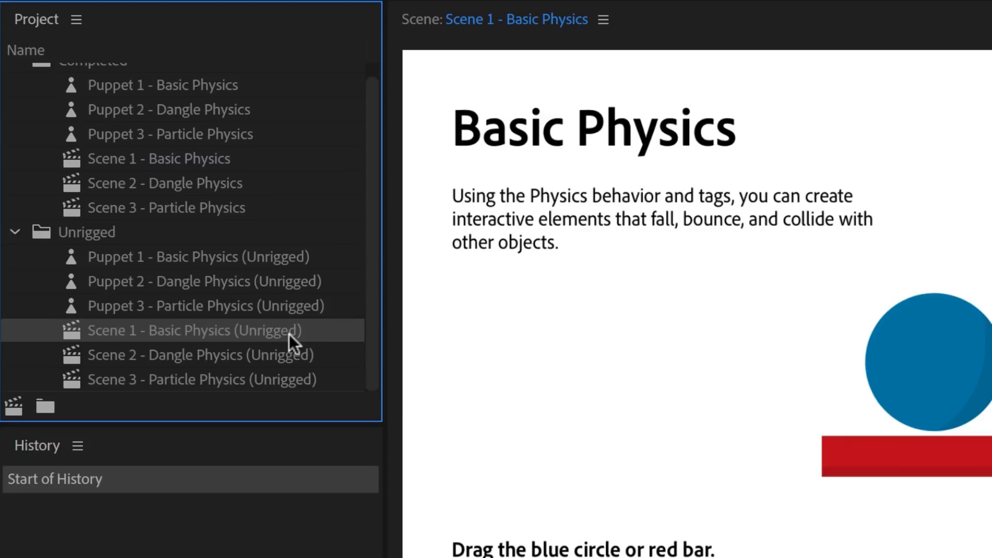
{"action": "double_click", "coordinate": [197, 330]}
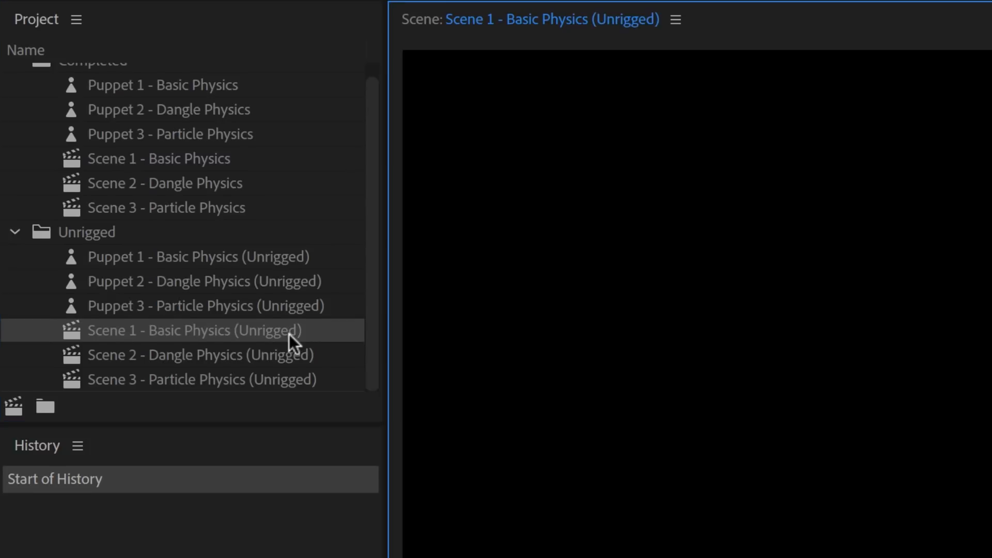
{"action": "double_click", "coordinate": [193, 330]}
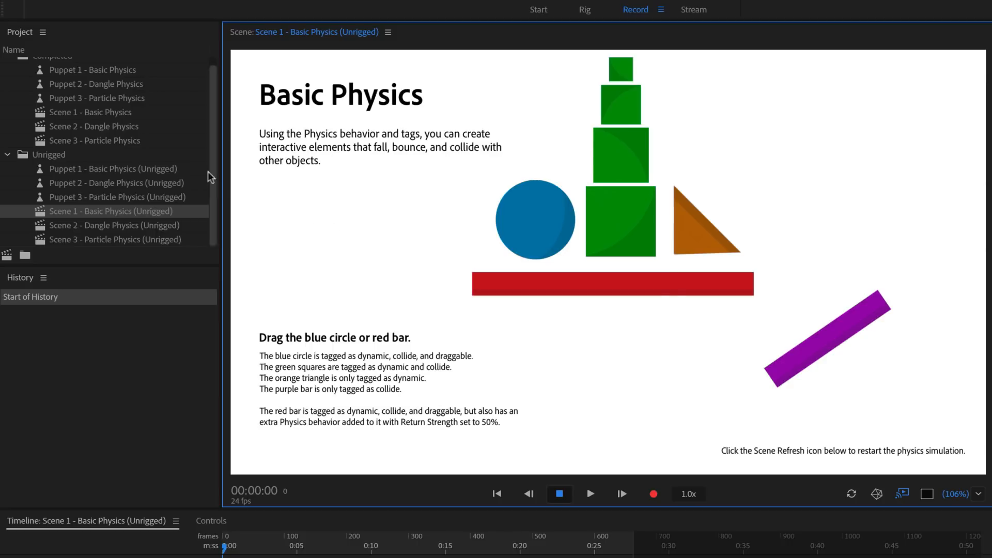
Open Puppet 1 - Basic Physics (Unrigged) in Rig mode and inspect Square4, Square1 and Triangle
{"action": "double_click", "coordinate": [112, 169]}
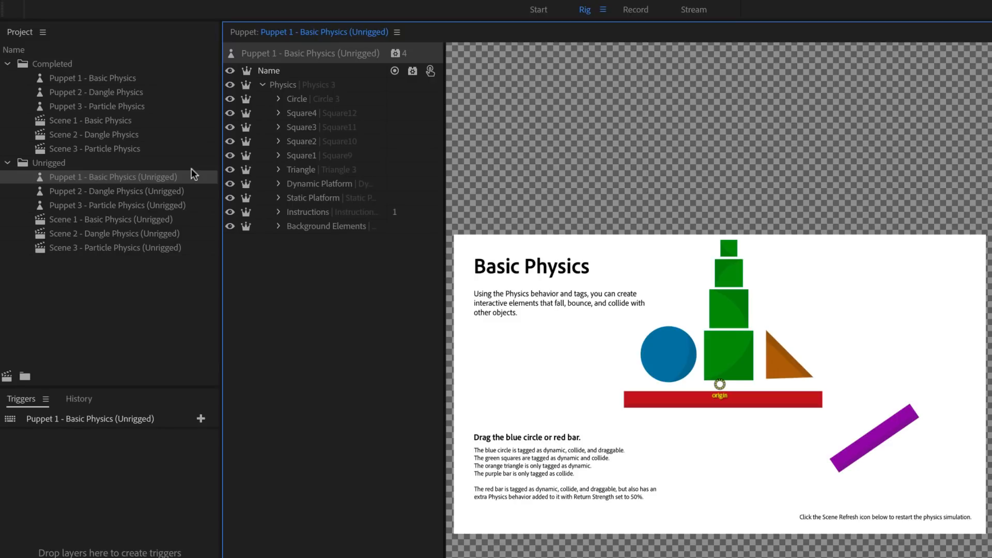
{"action": "mouse_move", "coordinate": [297, 289]}
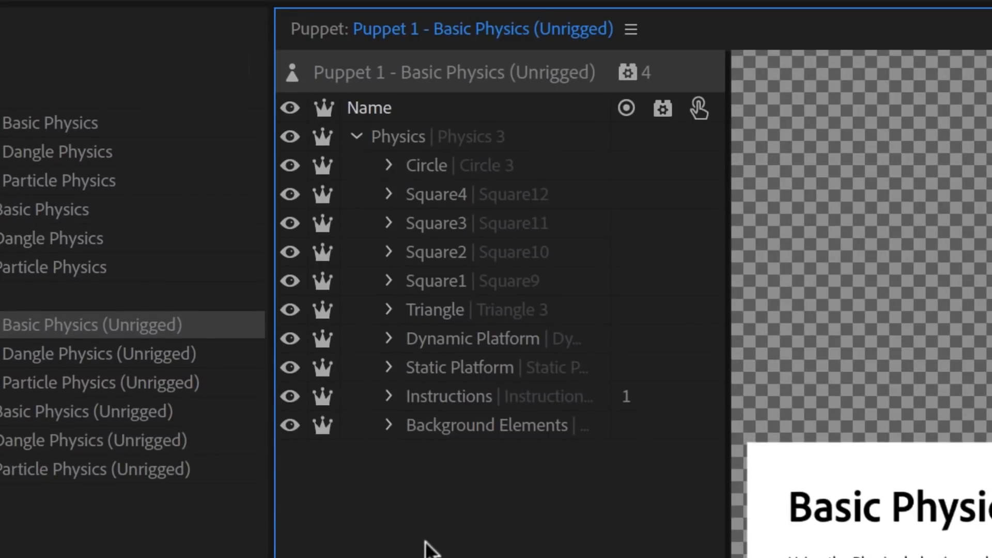
{"action": "left_click", "coordinate": [436, 193]}
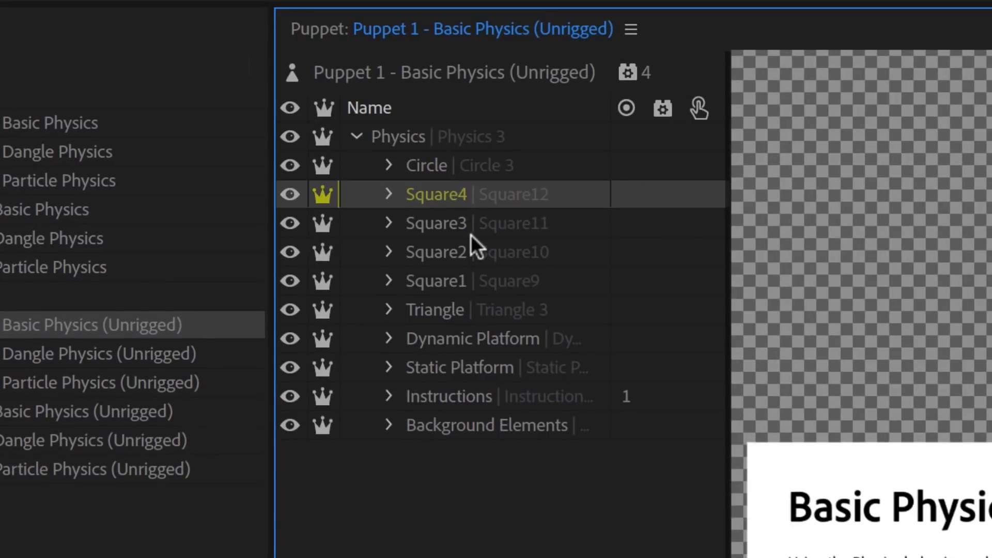
{"action": "left_click", "coordinate": [435, 281]}
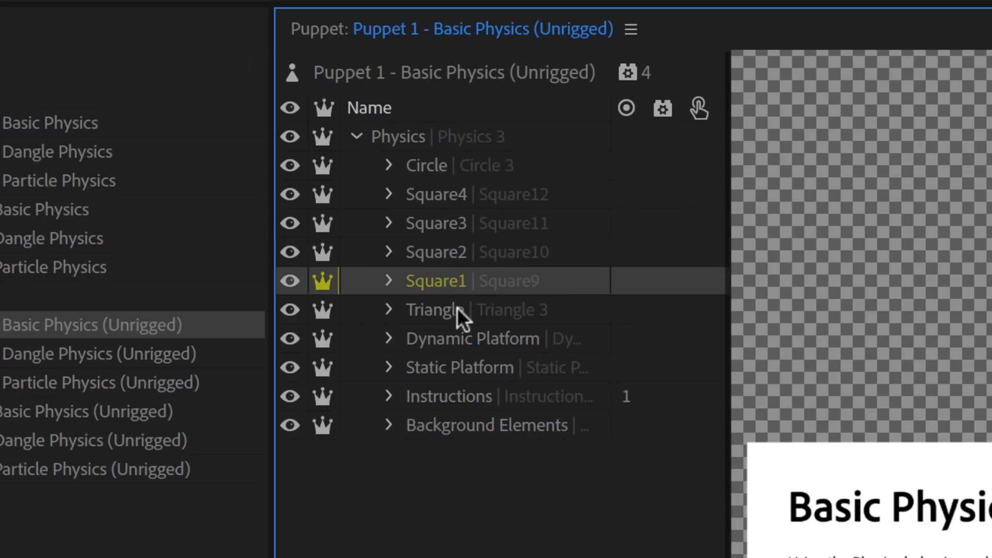
{"action": "left_click", "coordinate": [435, 309]}
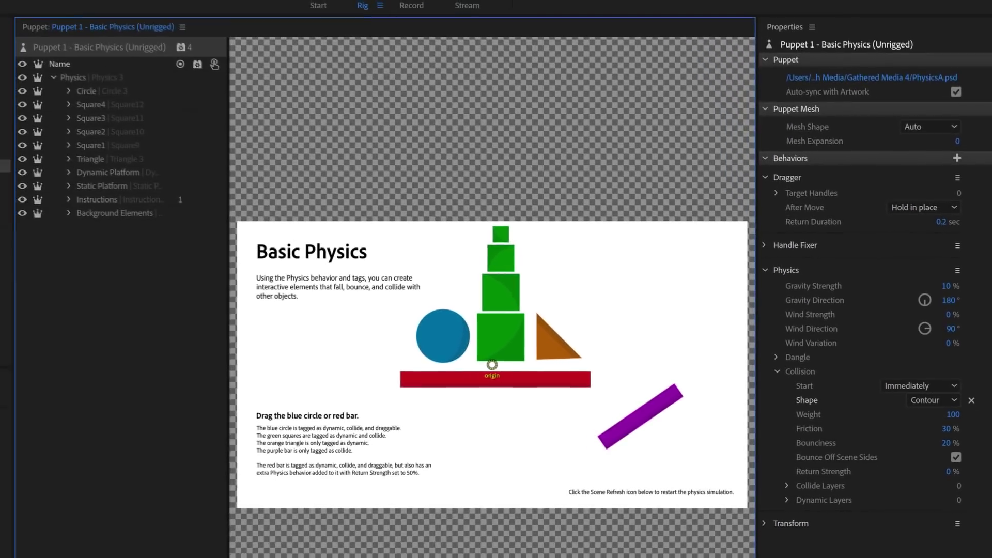
Tag the Circle layer Dynamic and Draggable, keeping its attach style Free
{"action": "left_click", "coordinate": [87, 91]}
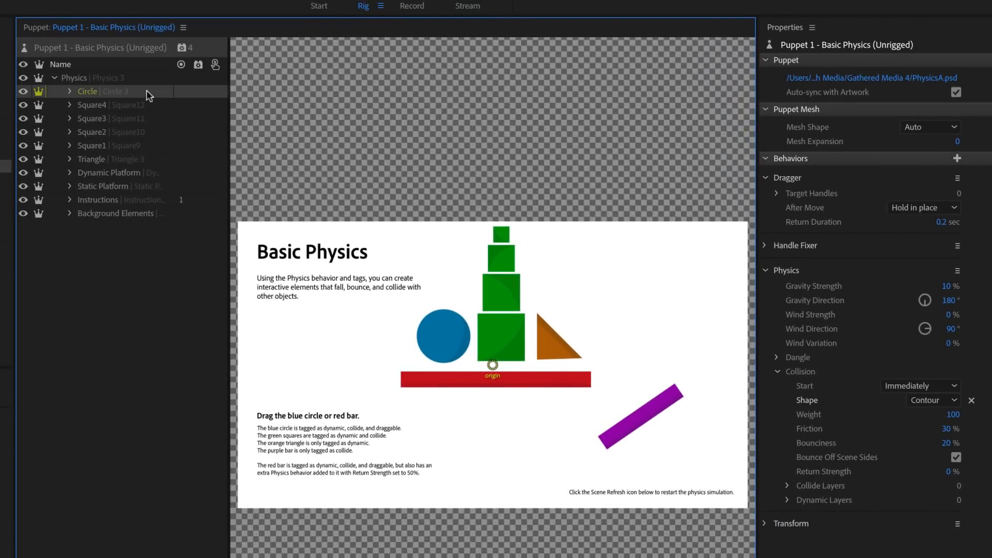
{"action": "left_click", "coordinate": [87, 91]}
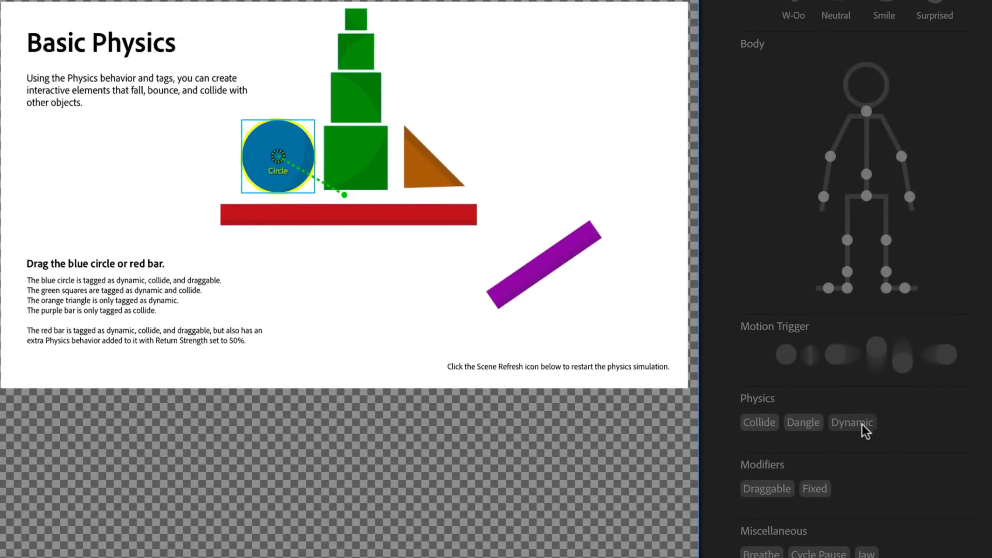
{"action": "left_click", "coordinate": [852, 422]}
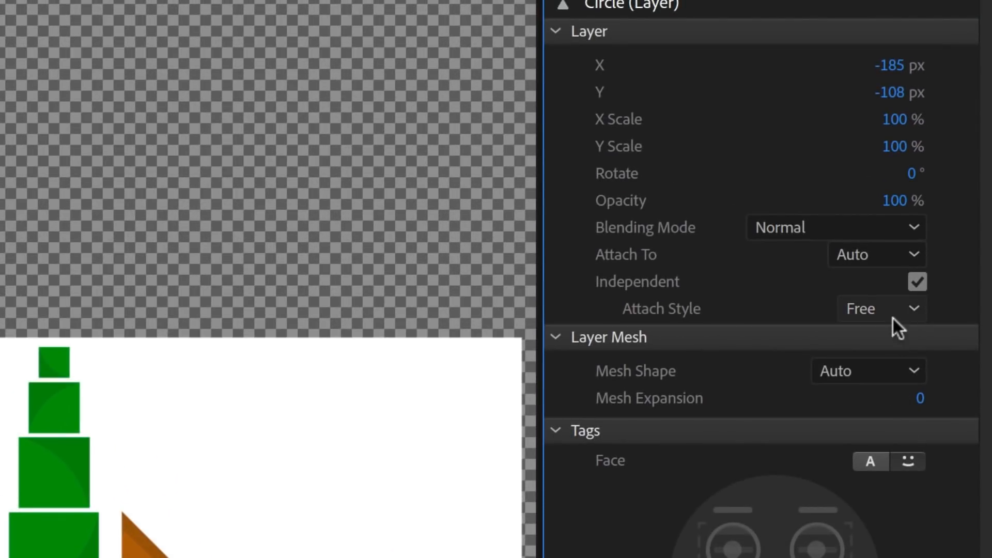
{"action": "left_click", "coordinate": [881, 309]}
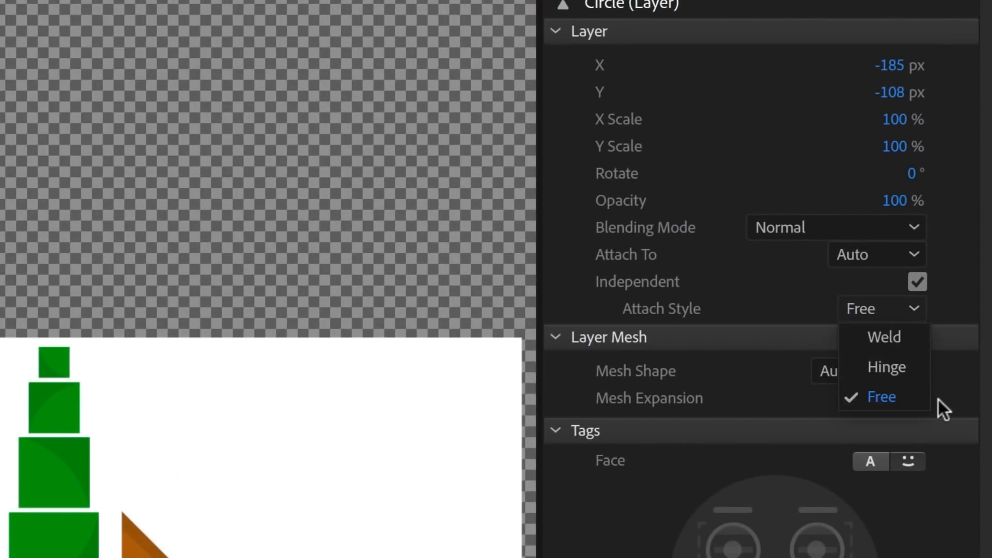
{"action": "left_click", "coordinate": [882, 397]}
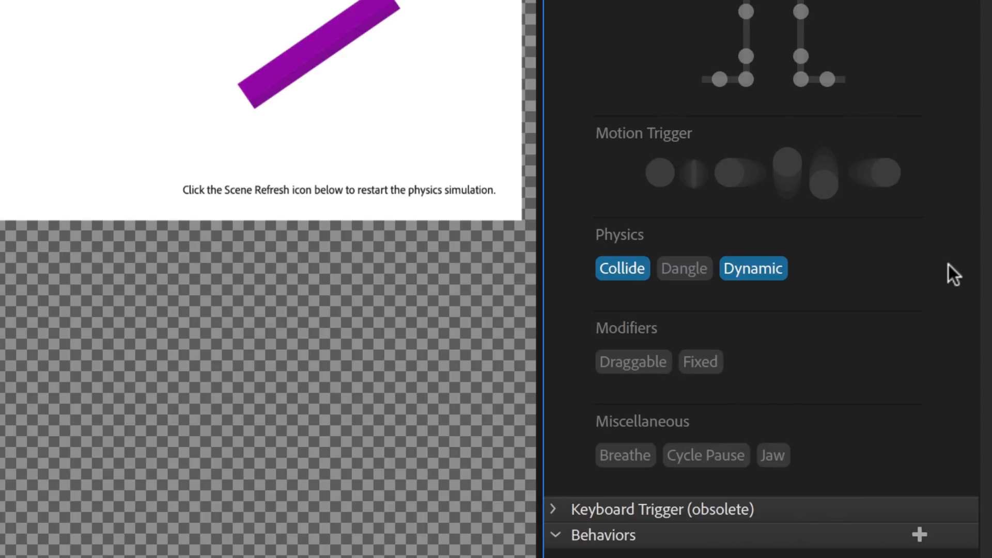
{"action": "left_click", "coordinate": [633, 362]}
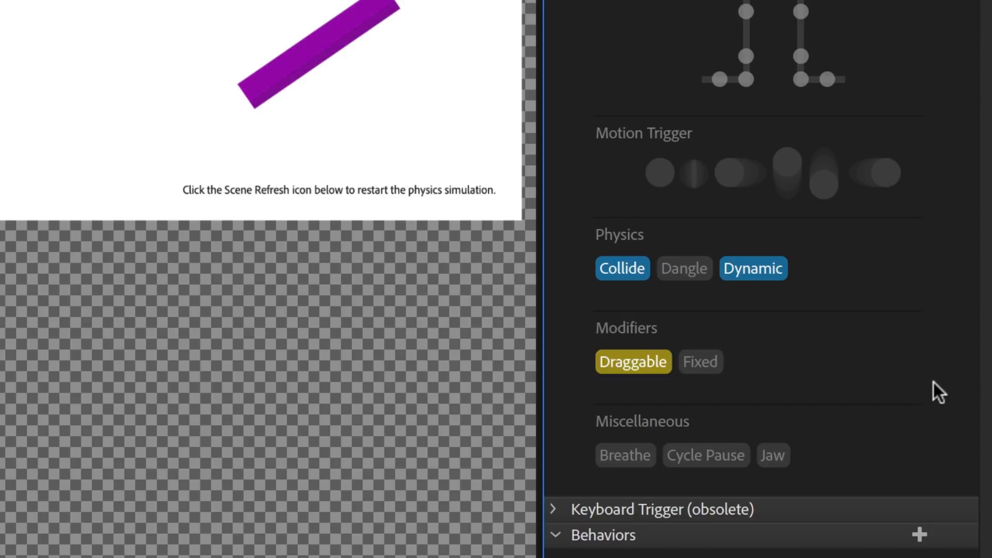
{"action": "mouse_move", "coordinate": [926, 392]}
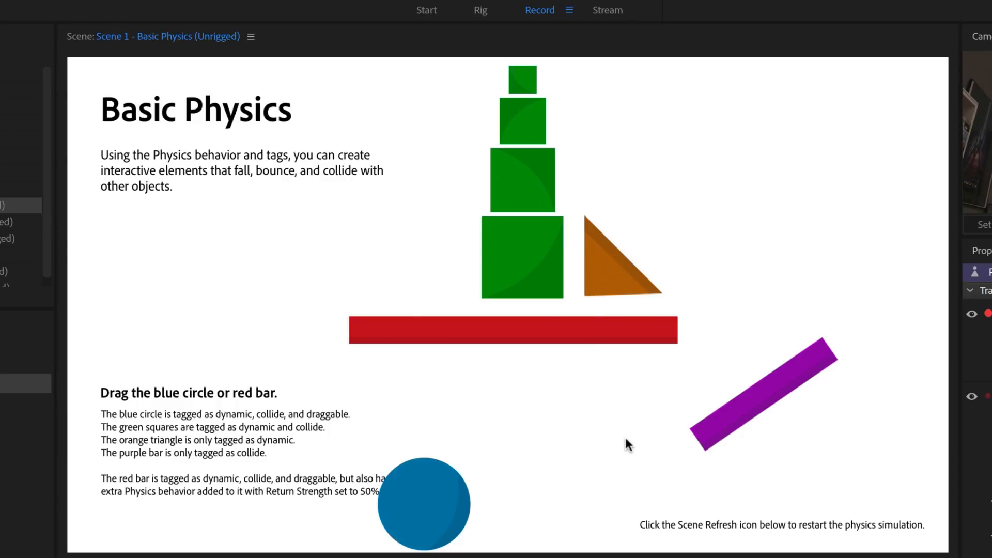
{"action": "mouse_move", "coordinate": [438, 519]}
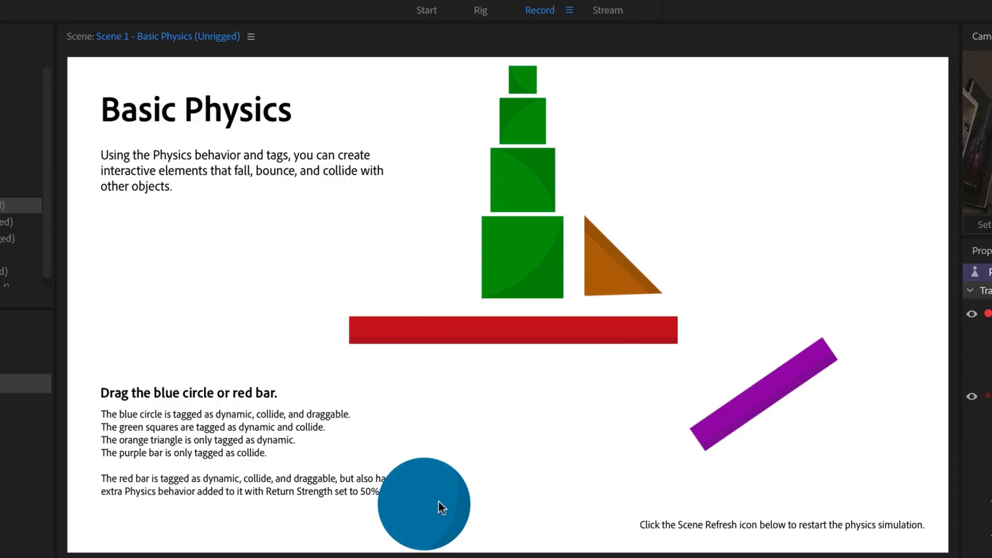
Set the circle's Dragger After Move to Return to rest, then refresh and drag-test it
{"action": "left_click_drag", "start_coordinate": [424, 503], "coordinate": [748, 183]}
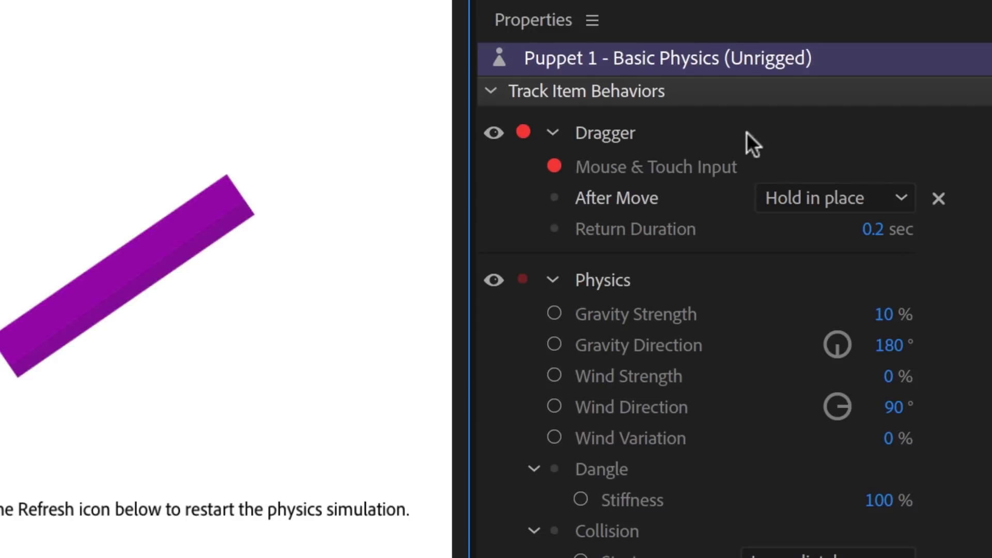
{"action": "mouse_move", "coordinate": [717, 144]}
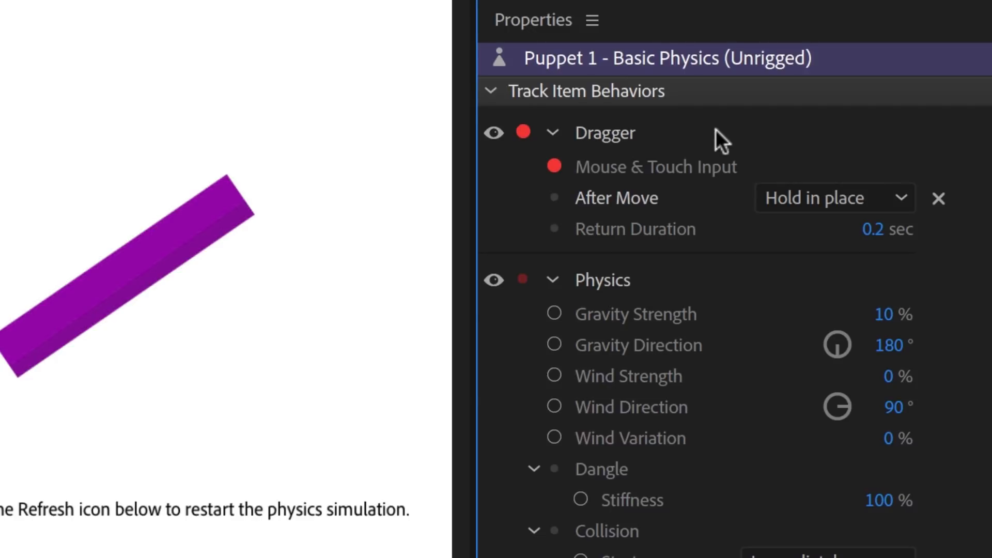
{"action": "left_click", "coordinate": [834, 198]}
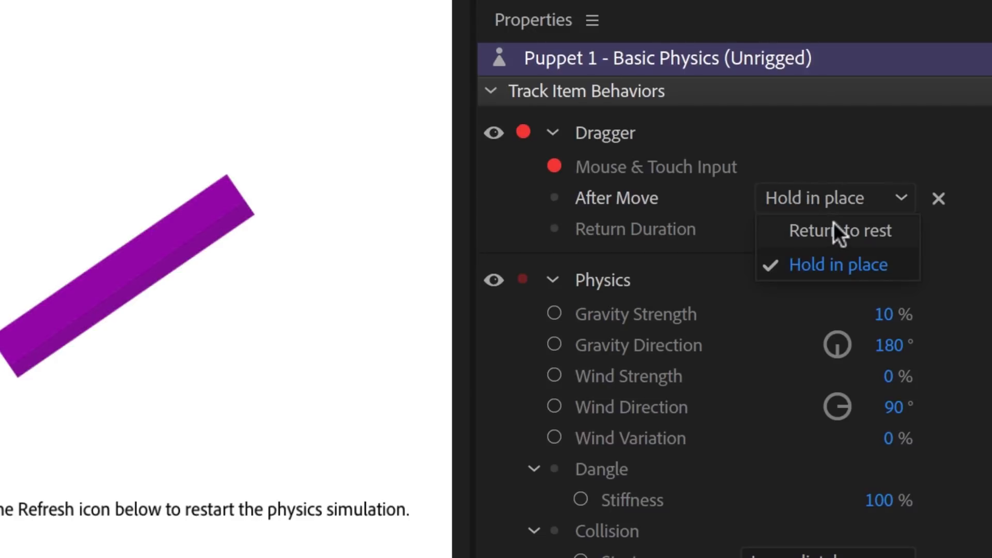
{"action": "left_click", "coordinate": [839, 231]}
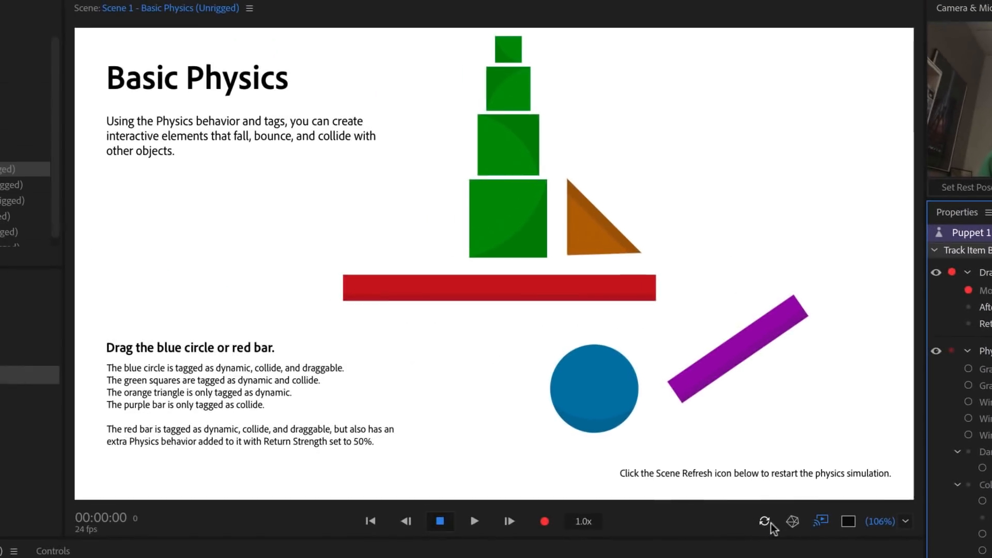
{"action": "left_click", "coordinate": [766, 522]}
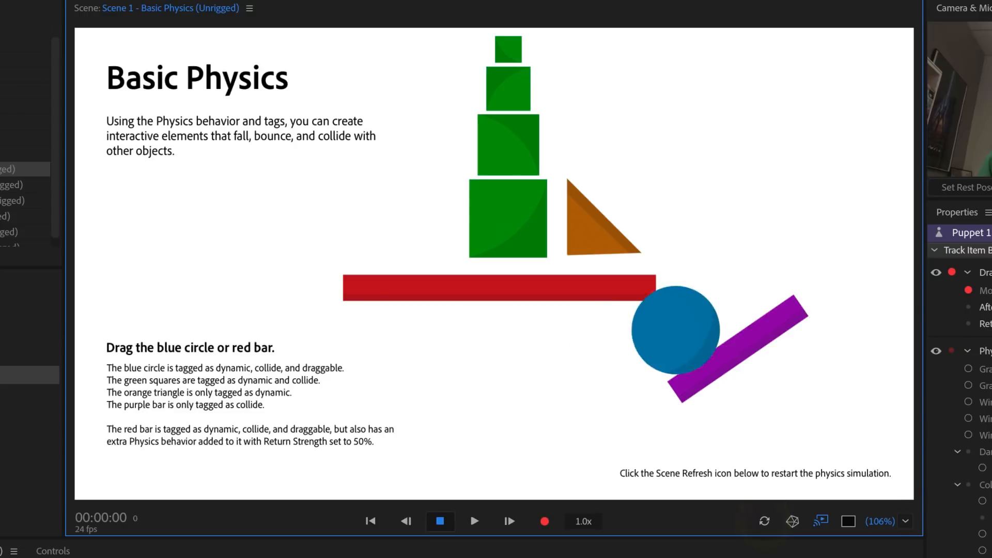
{"action": "left_click_drag", "start_coordinate": [675, 329], "coordinate": [315, 139]}
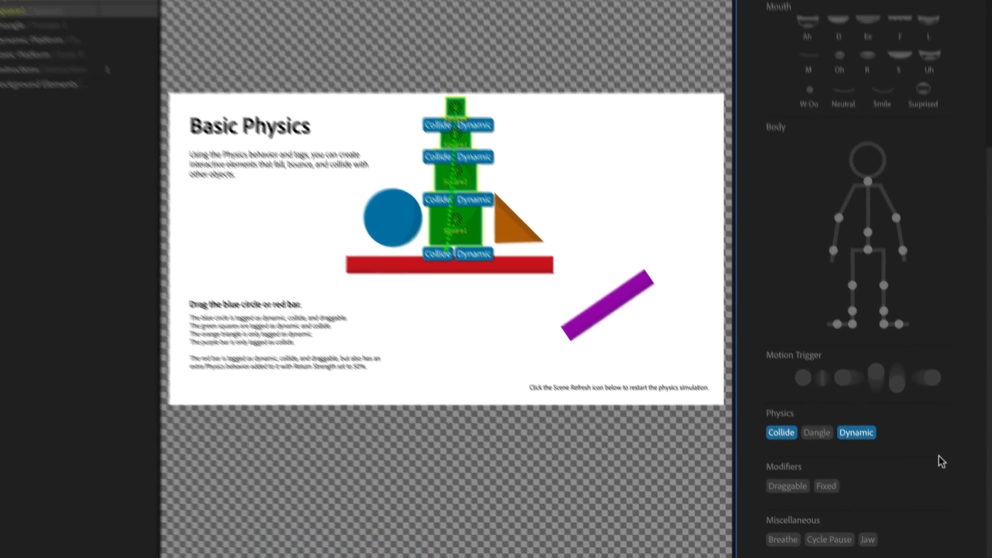
Remove Collide from the Triangle and tag the purple Static Platform Collide
{"action": "left_click", "coordinate": [91, 91]}
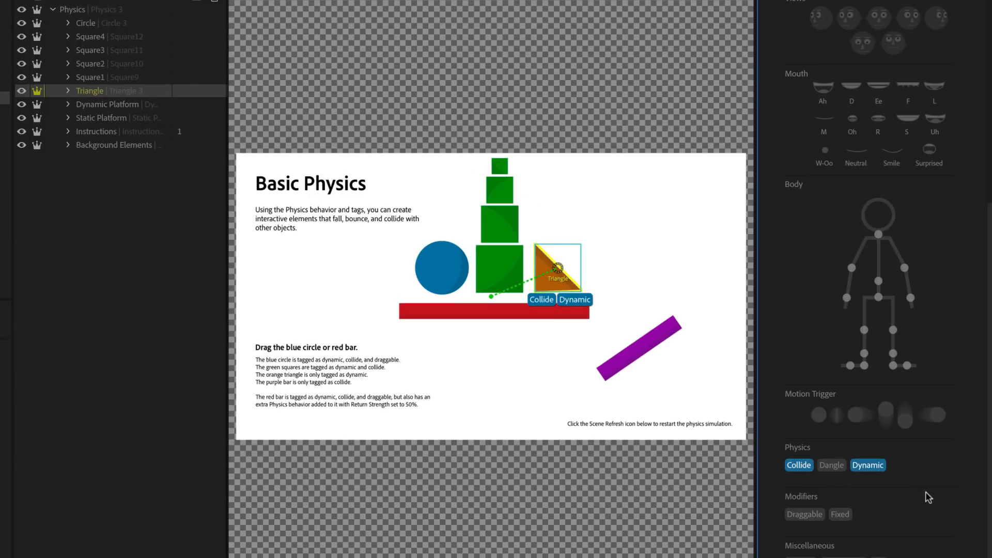
{"action": "left_click", "coordinate": [798, 465]}
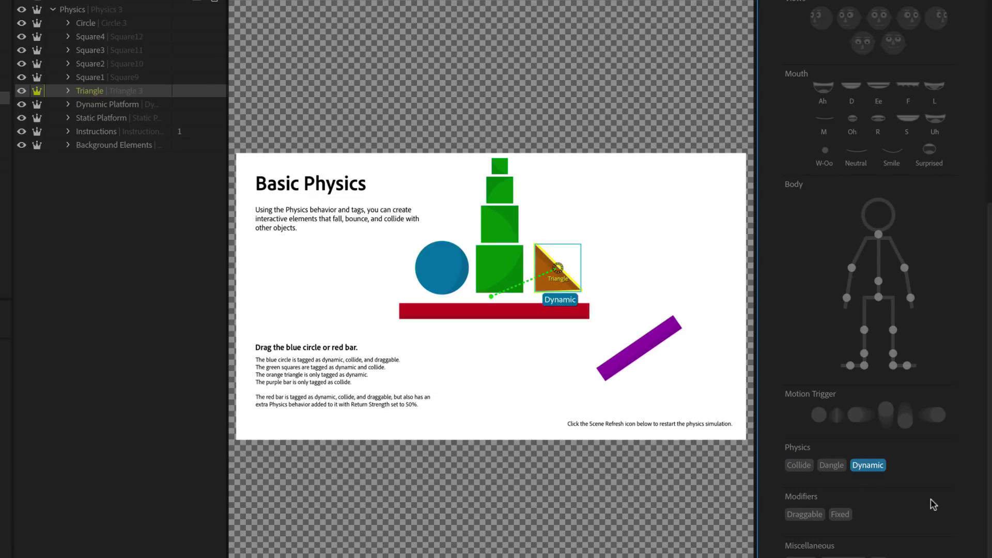
{"action": "mouse_move", "coordinate": [200, 190]}
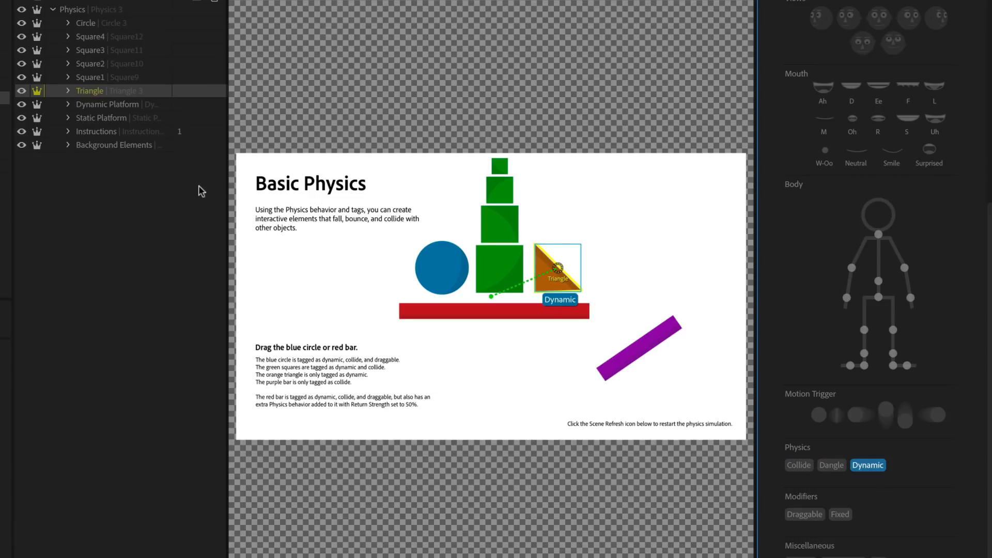
{"action": "left_click", "coordinate": [101, 118]}
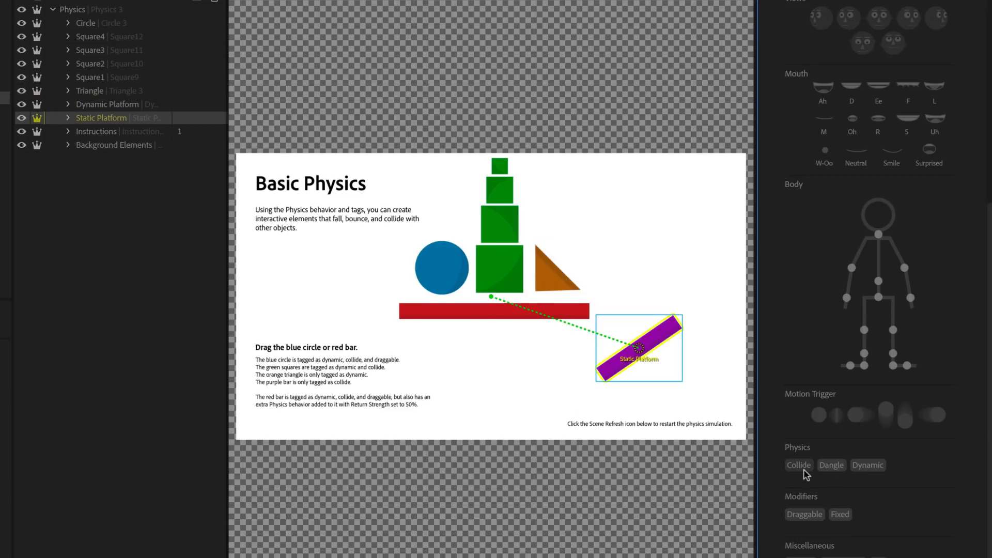
{"action": "left_click", "coordinate": [799, 465]}
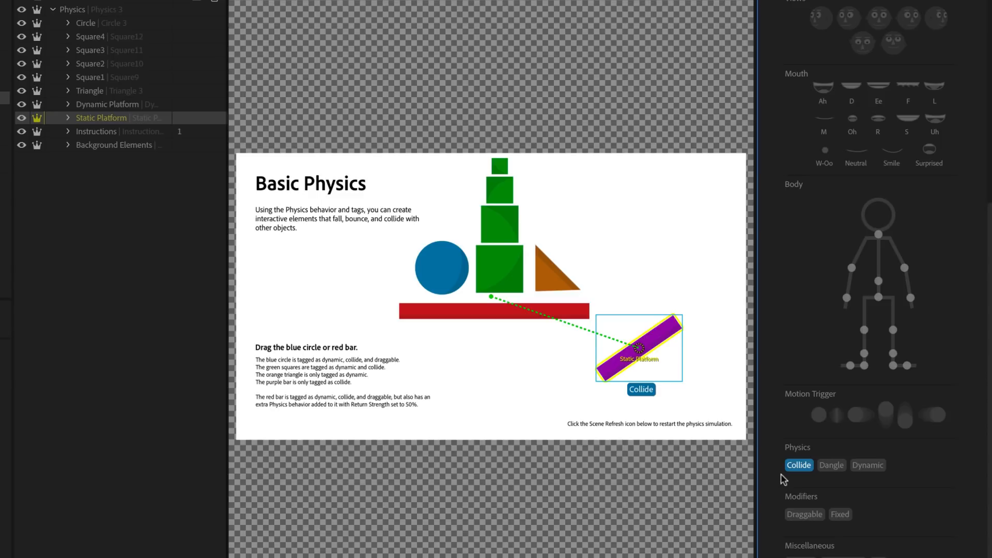
Tag the red Dynamic Platform layer Dynamic and Draggable
{"action": "left_click", "coordinate": [107, 104]}
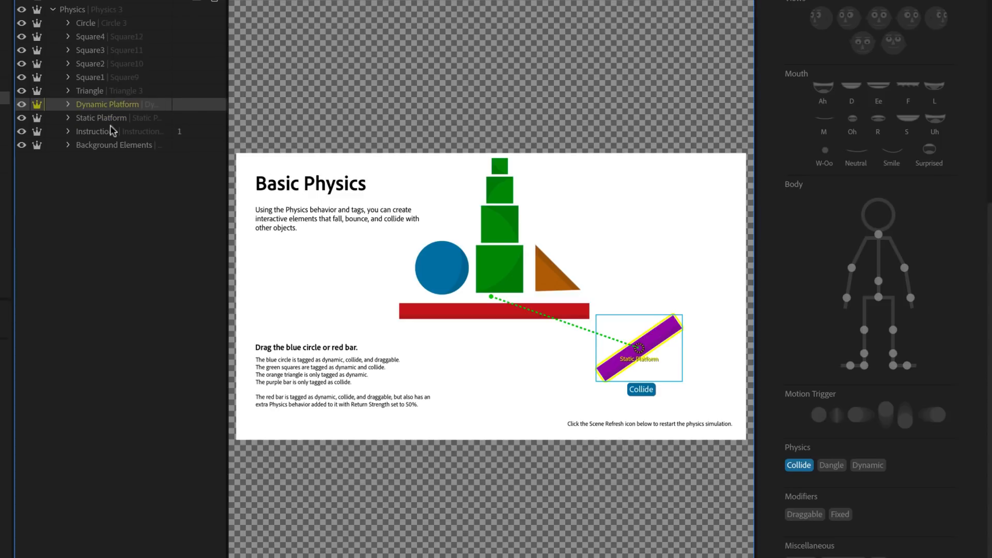
{"action": "left_click", "coordinate": [867, 465]}
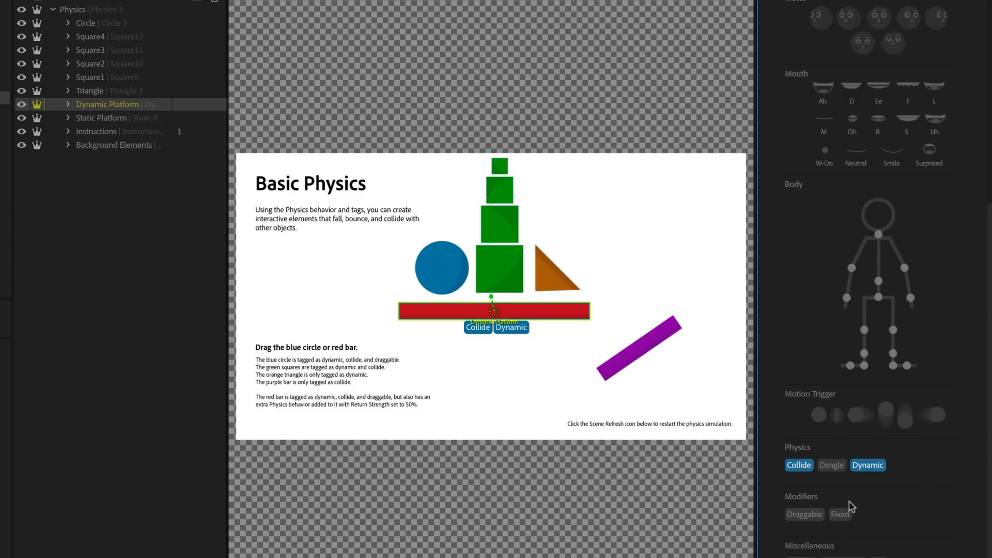
{"action": "left_click", "coordinate": [805, 514]}
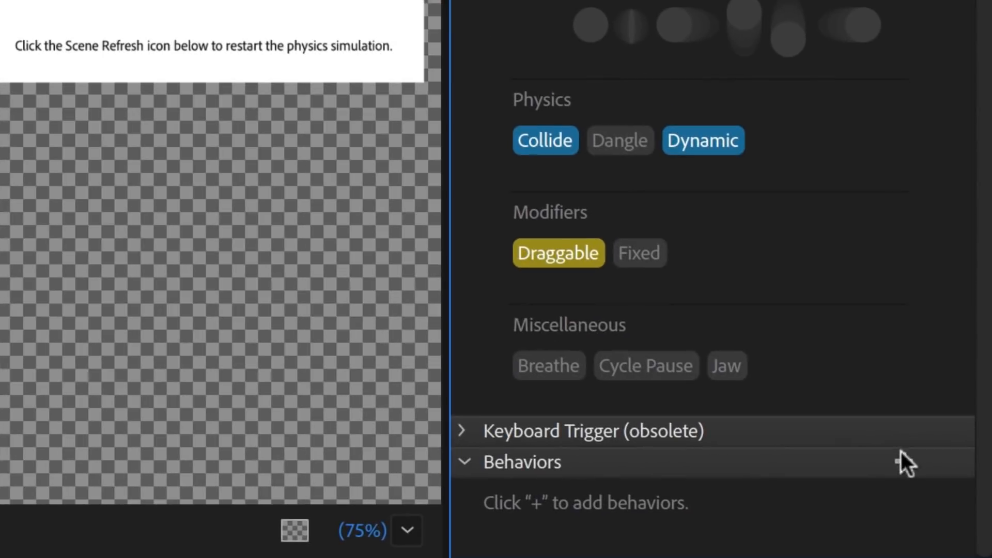
Add a Physics behavior to the red bar with Return Strength 50
{"action": "left_click", "coordinate": [906, 473]}
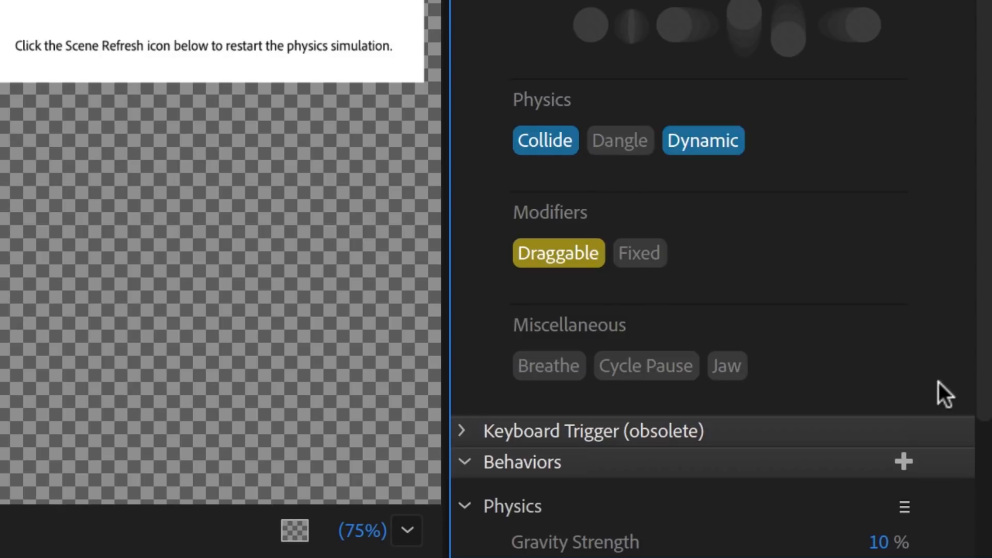
{"action": "scroll", "scroll_direction": "down", "scroll_amount": 3}
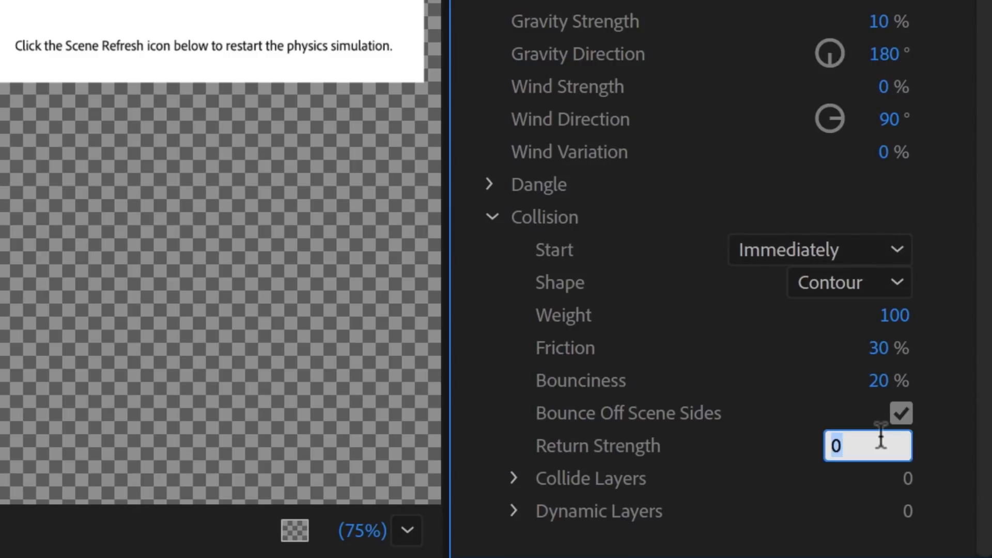
{"action": "type", "text": "50"}
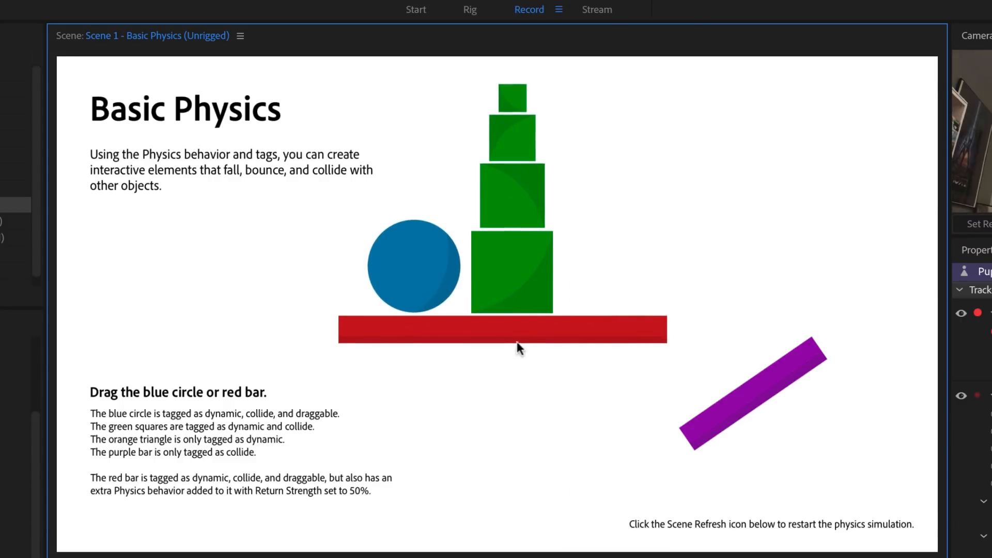
Drag the red bar across the scene to test the shapes' reactions
{"action": "left_click_drag", "start_coordinate": [413, 266], "coordinate": [202, 235]}
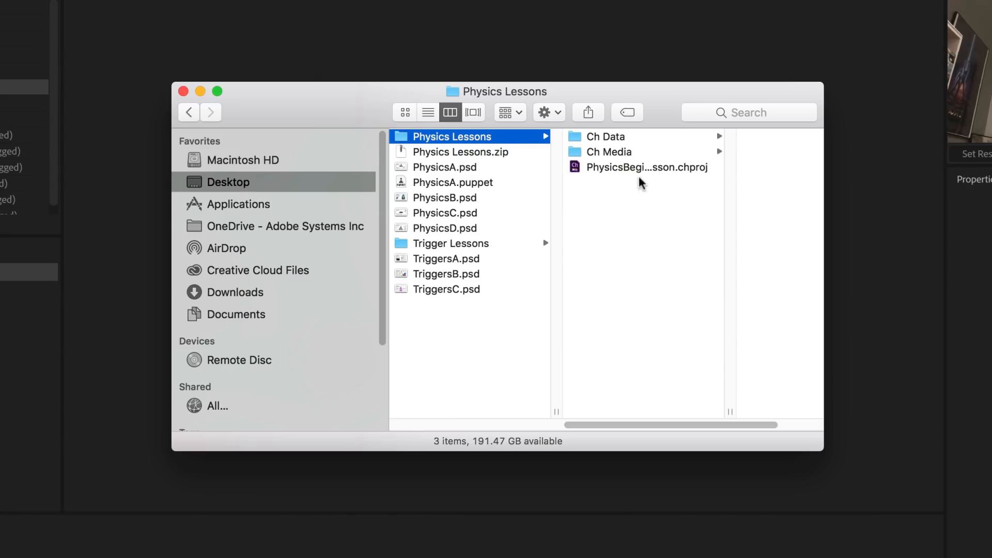
Open PhysicsBeginnerLesson .chproj from Desktop > Physics Lessons
{"action": "left_click", "coordinate": [646, 167]}
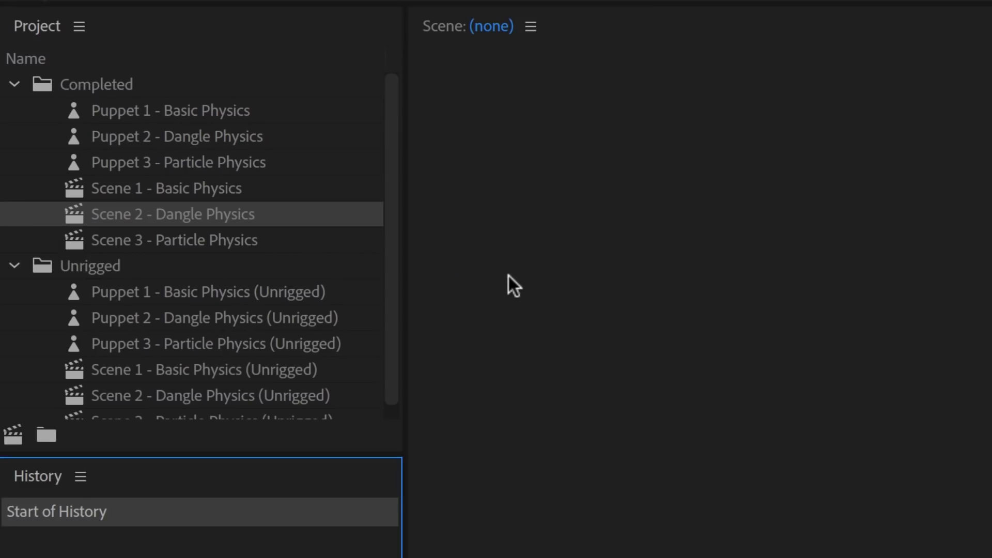
Open Scene 2 - Dangle Physics, then its unrigged Dangle Physics version for rigging
{"action": "double_click", "coordinate": [171, 214]}
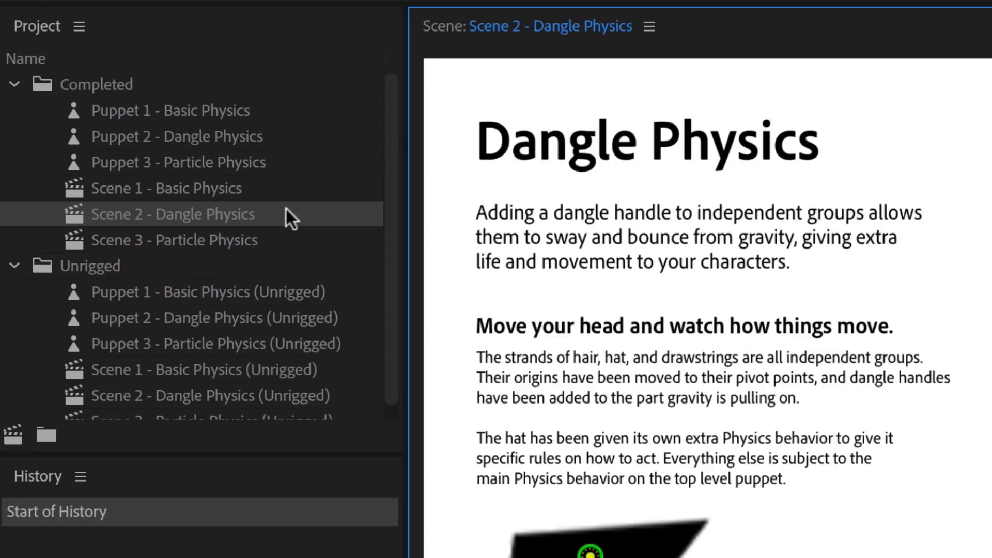
{"action": "double_click", "coordinate": [173, 214]}
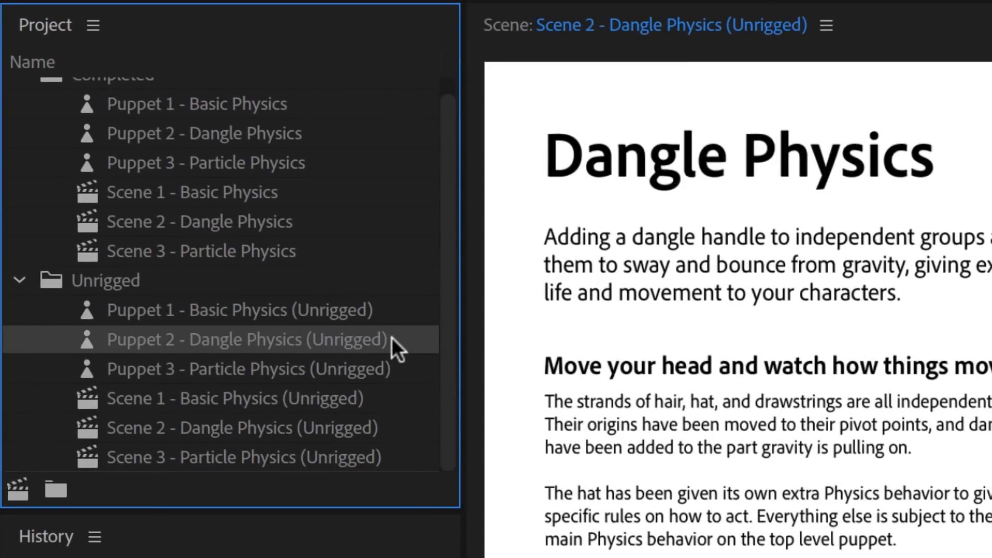
{"action": "double_click", "coordinate": [245, 339]}
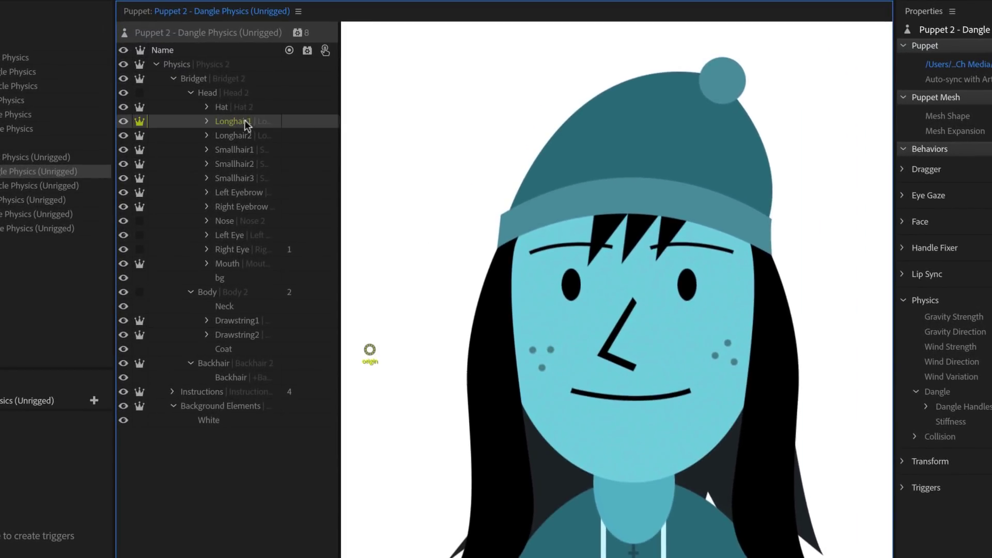
Inspect the Smallhair1 and Smallhair3 strands, then drag Smallhair1's origin up to its top
{"action": "left_click", "coordinate": [234, 149]}
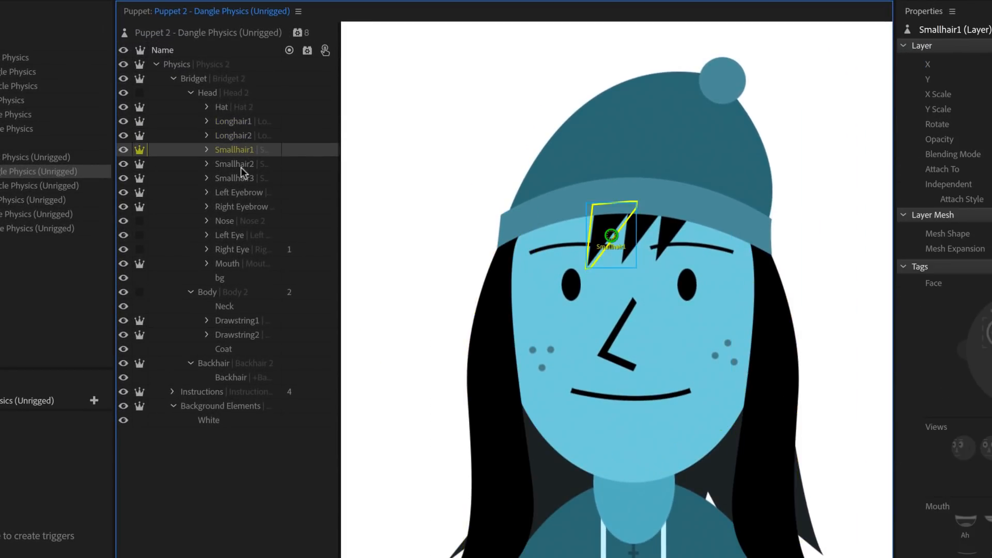
{"action": "left_click", "coordinate": [234, 178]}
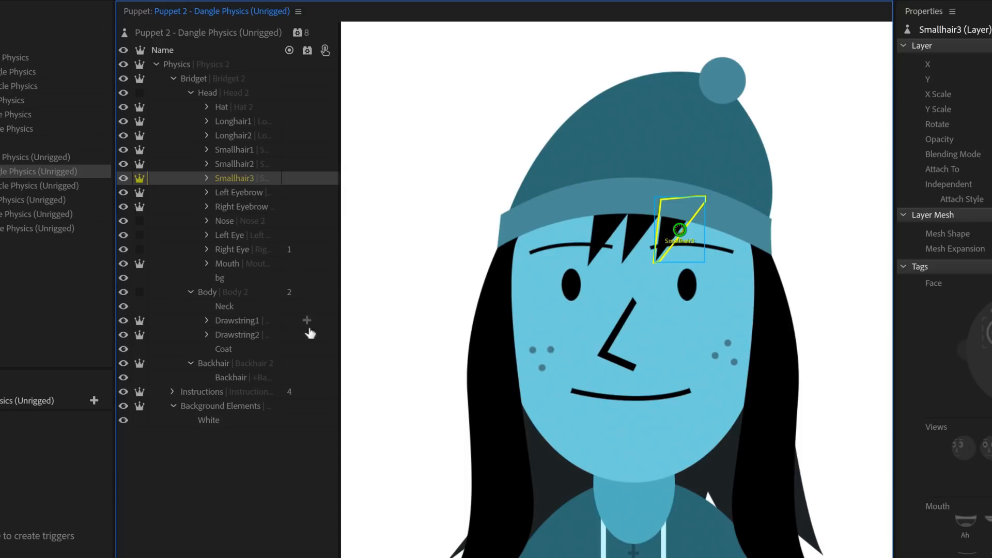
{"action": "mouse_move", "coordinate": [324, 459]}
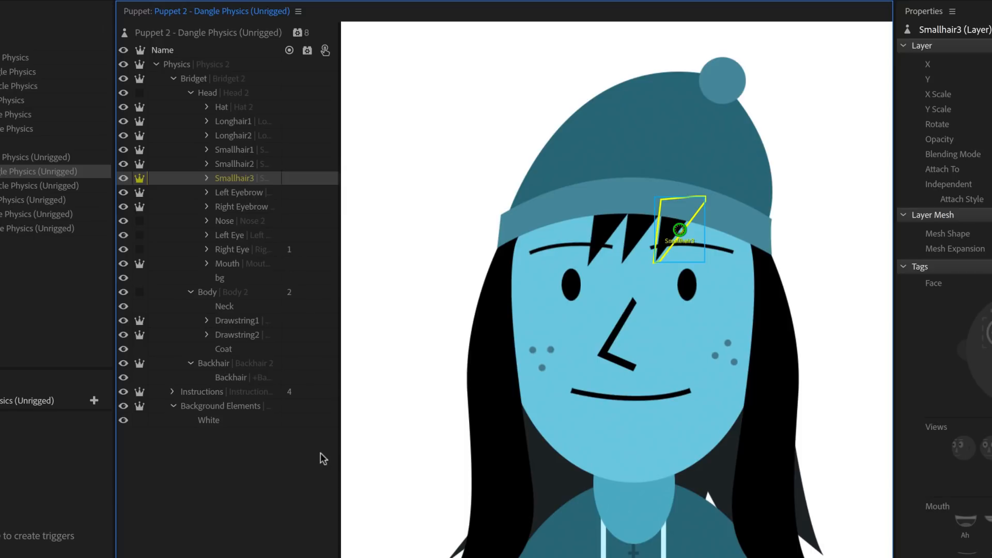
{"action": "left_click", "coordinate": [234, 150]}
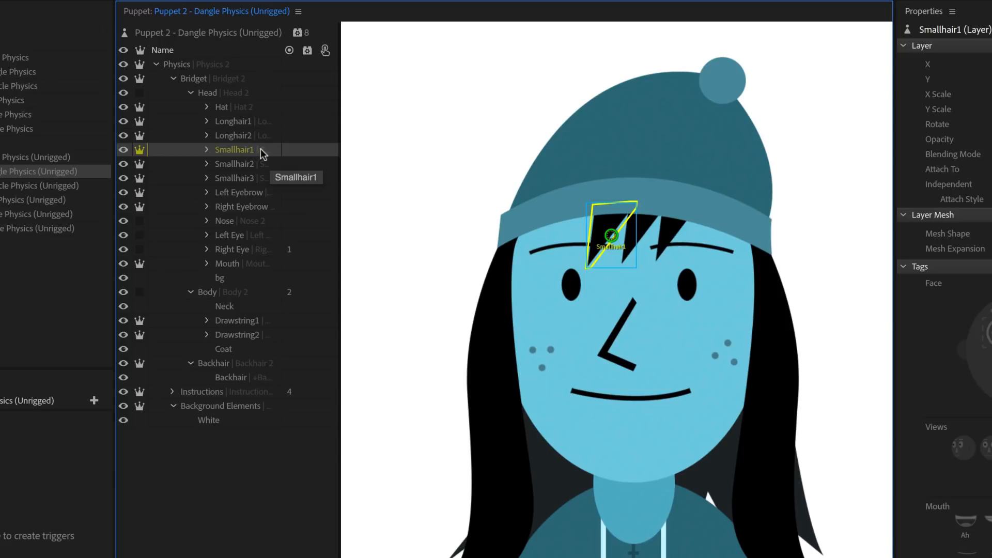
{"action": "mouse_move", "coordinate": [266, 154]}
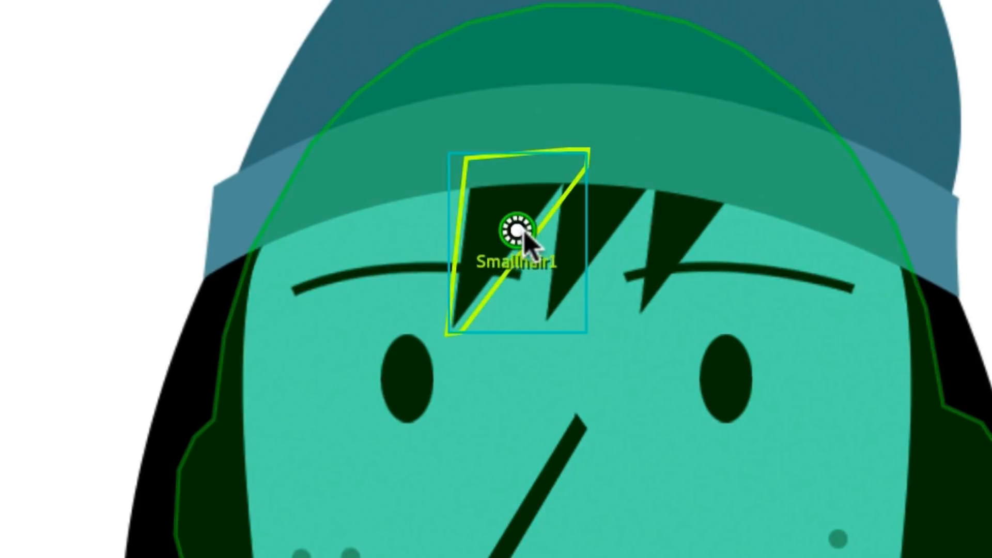
{"action": "left_click_drag", "start_coordinate": [518, 234], "coordinate": [520, 171]}
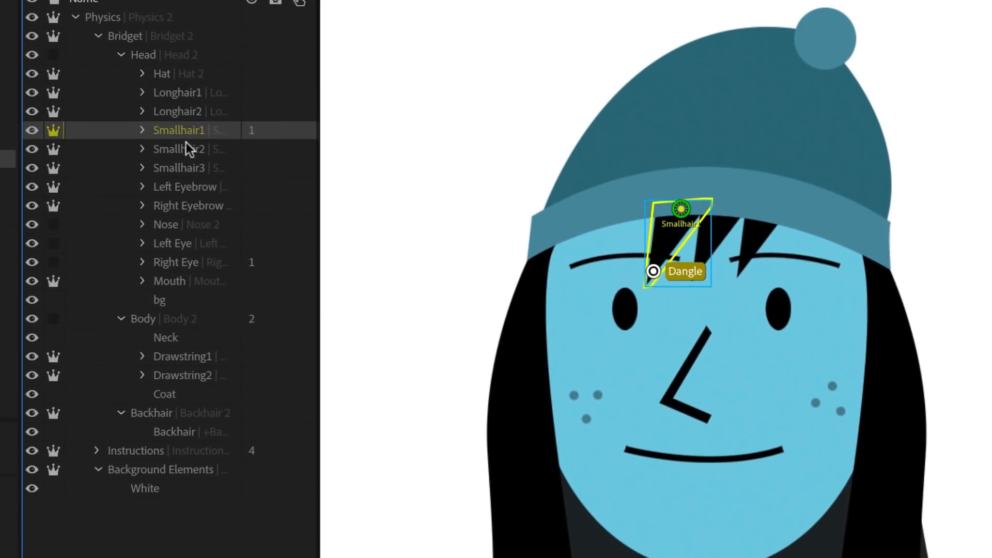
Rig Smallhair2 and Smallhair3 the same way, then select all three small hair strands
{"action": "left_click", "coordinate": [179, 148]}
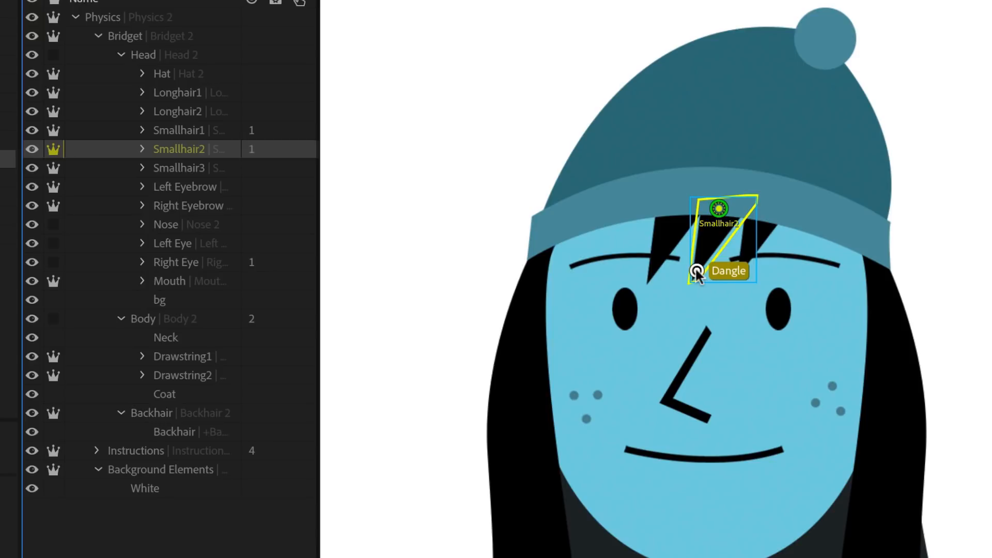
{"action": "left_click", "coordinate": [179, 167]}
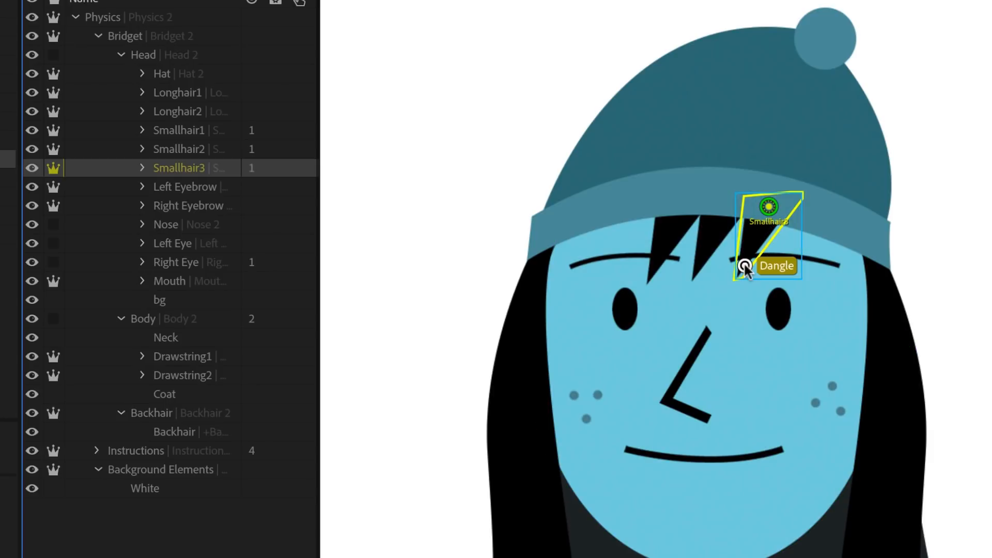
{"action": "left_click", "coordinate": [179, 149]}
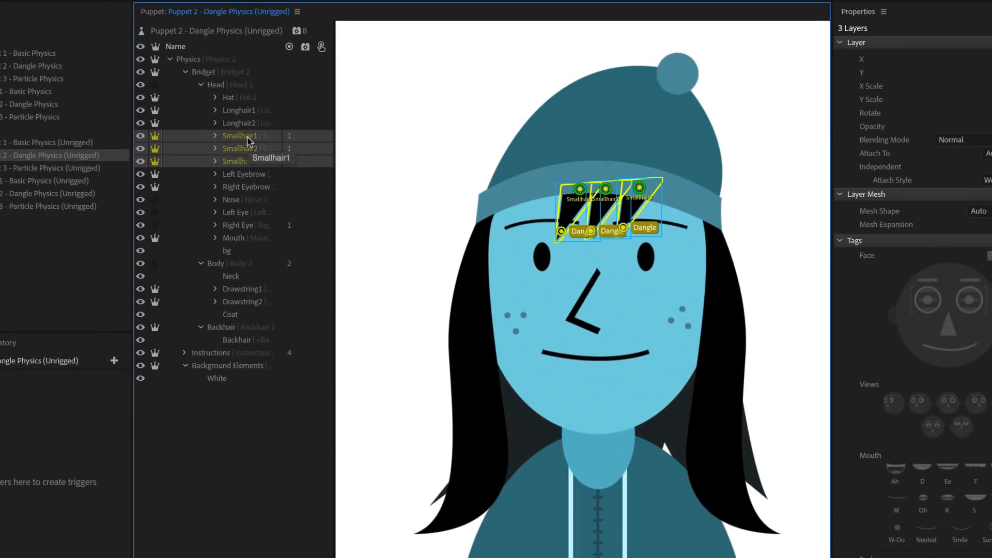
Select Longhair1 and place a Dangle handle at its tip
{"action": "left_click", "coordinate": [239, 109]}
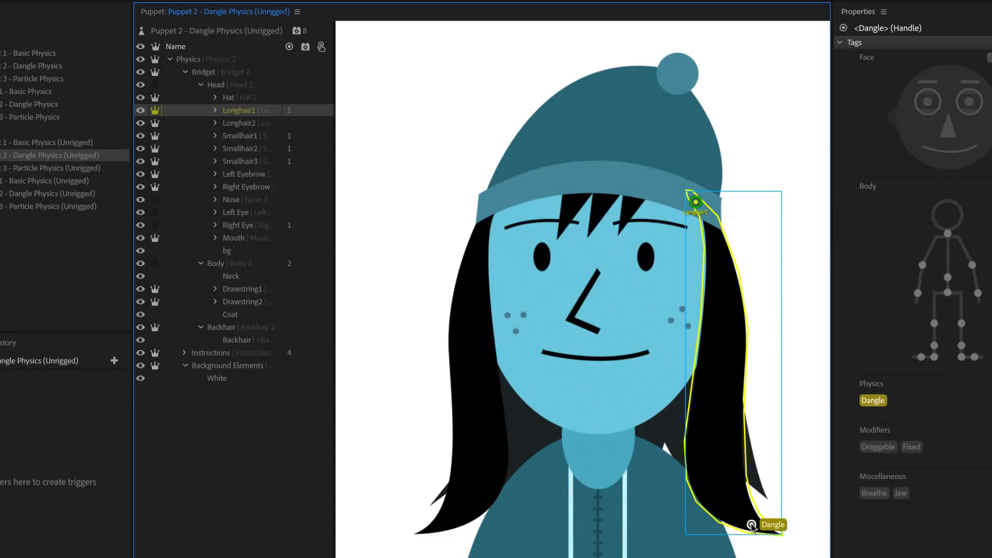
{"action": "left_click", "coordinate": [239, 123]}
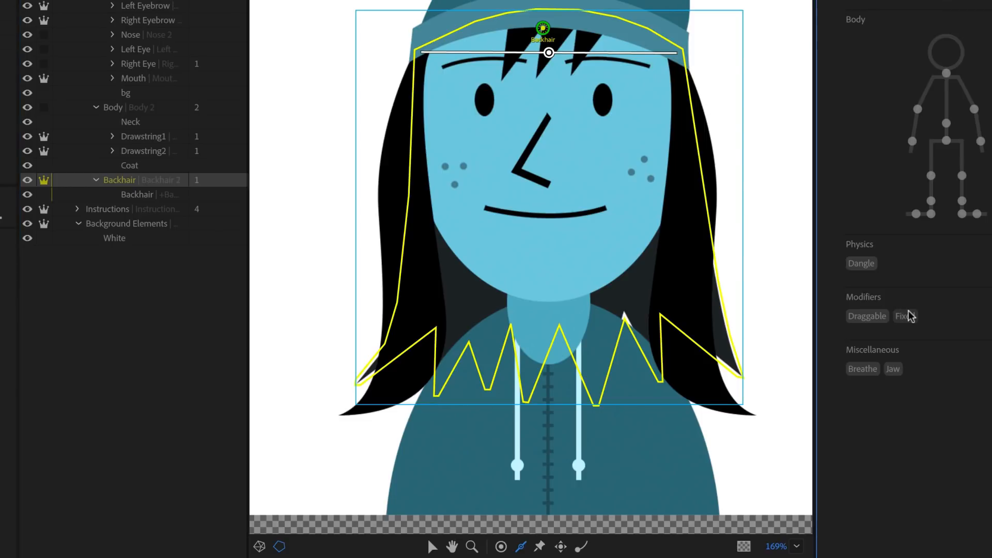
Pin the Backhair top with a Fixed handle and add Dangle handles along its lower edge
{"action": "left_click", "coordinate": [905, 316]}
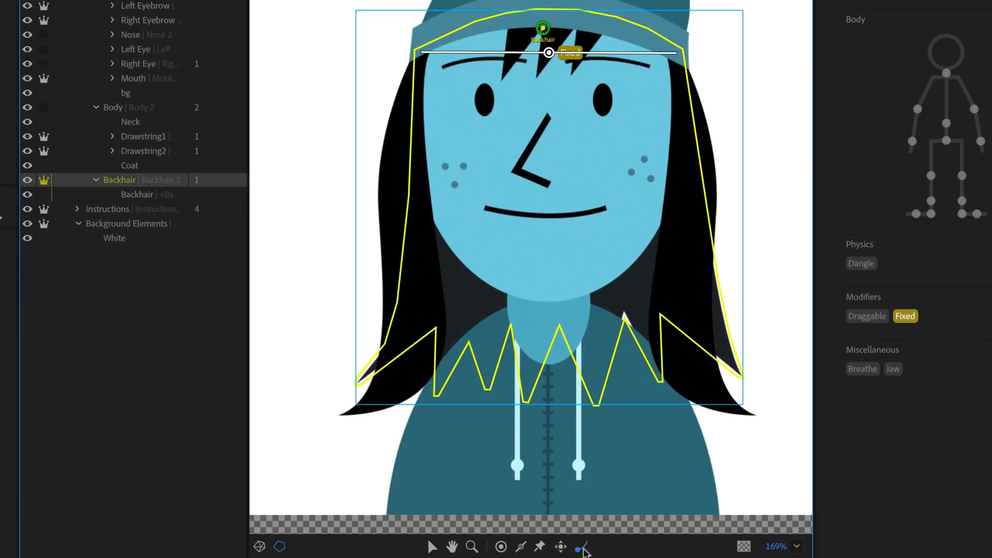
{"action": "left_click", "coordinate": [862, 263]}
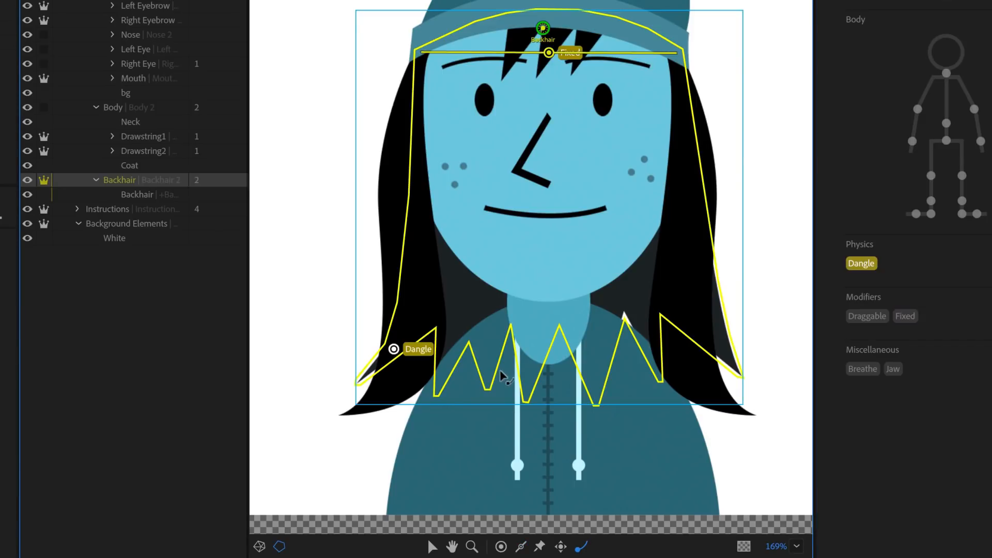
{"action": "left_click", "coordinate": [489, 368]}
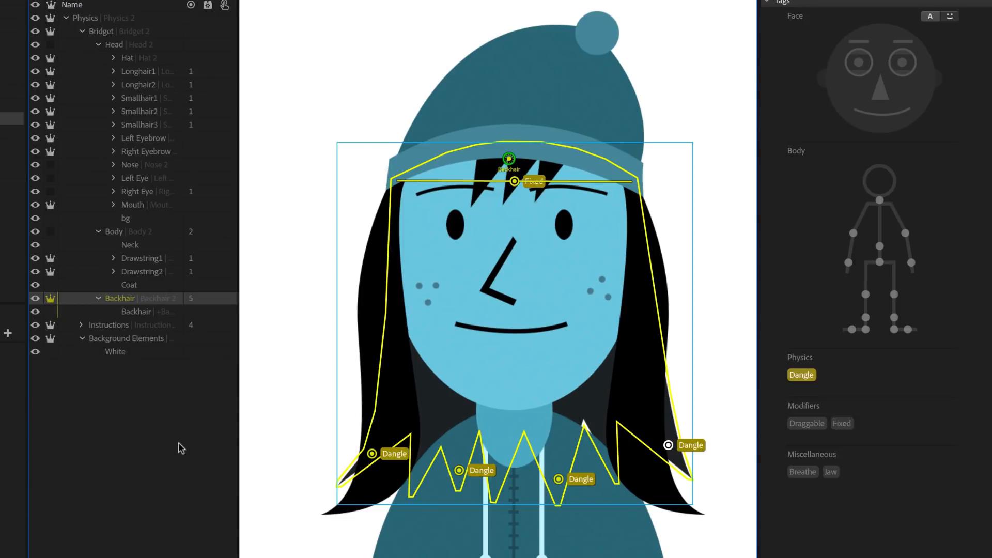
{"action": "mouse_move", "coordinate": [171, 61]}
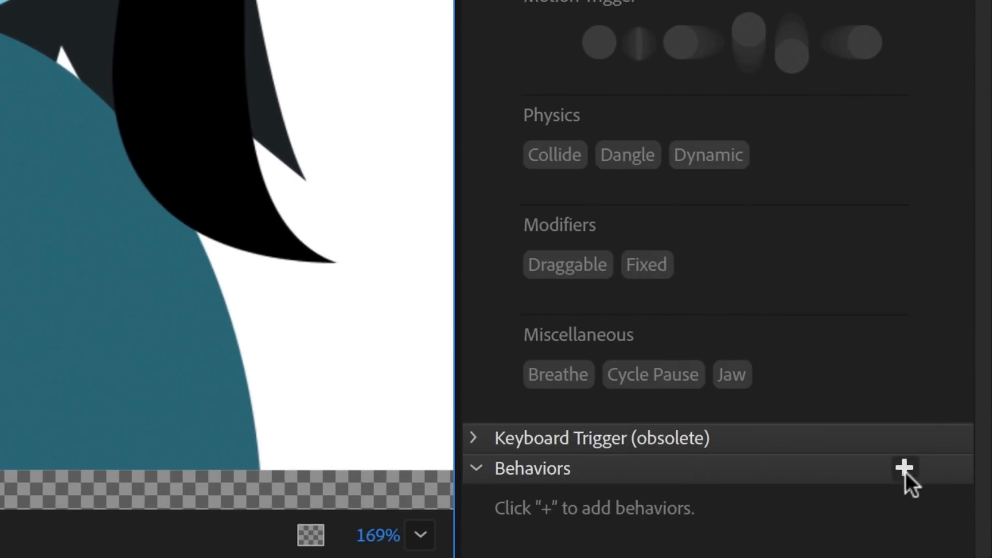
{"action": "mouse_move", "coordinate": [942, 394]}
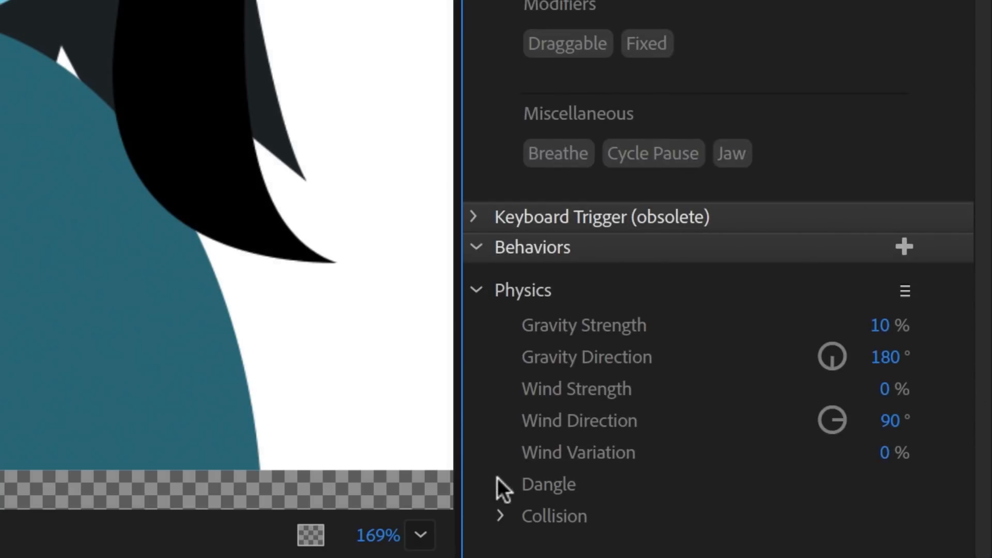
Set the Hat Physics behavior's Dangle Stiffness to 50%
{"action": "left_click", "coordinate": [502, 483]}
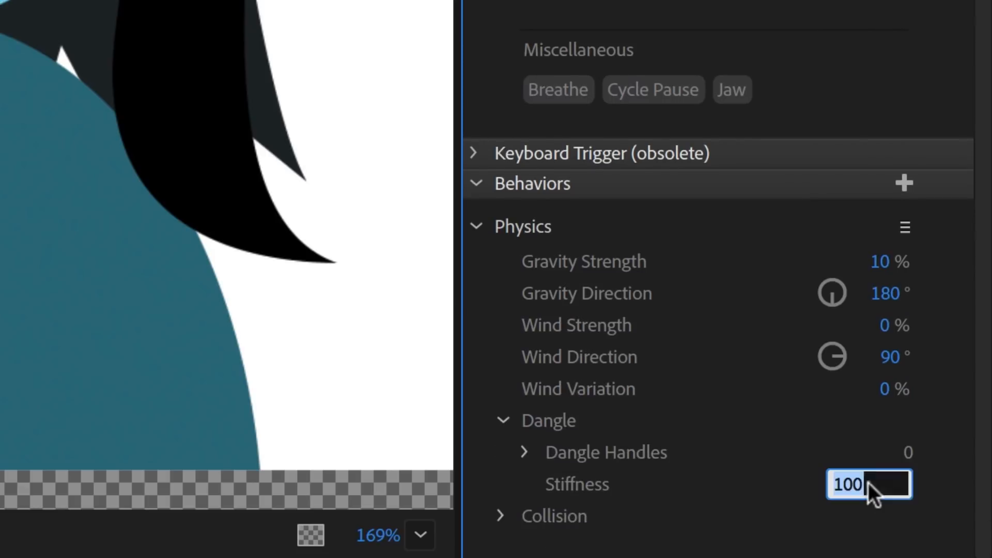
{"action": "type", "text": "50 %"}
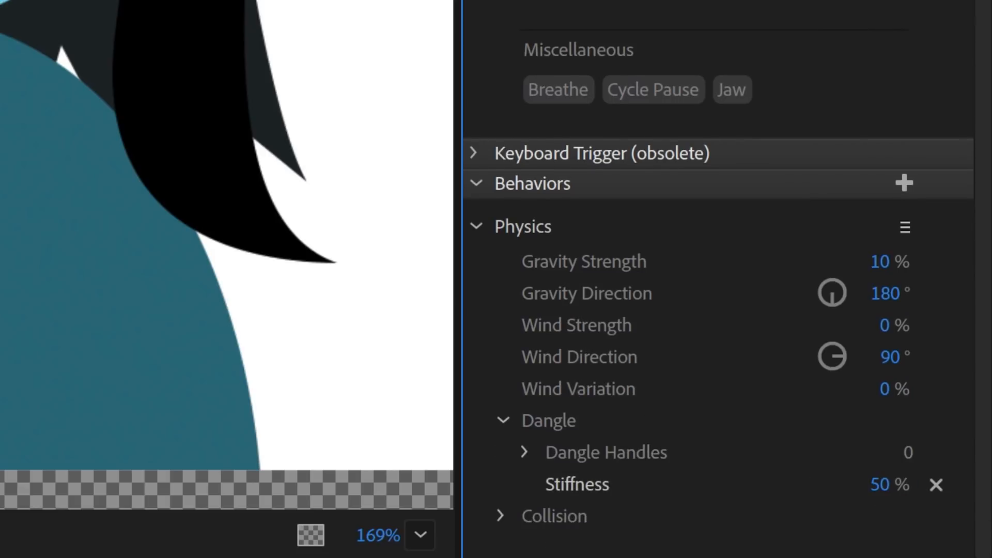
{"action": "left_click", "coordinate": [536, 10]}
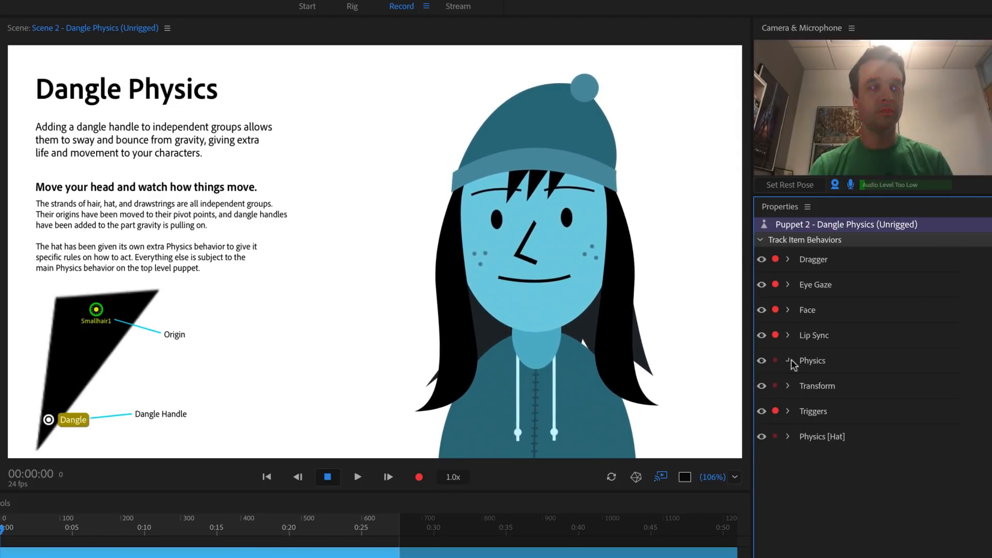
Expand the puppet's Physics behavior settings in the Properties panel
{"action": "left_click", "coordinate": [787, 361]}
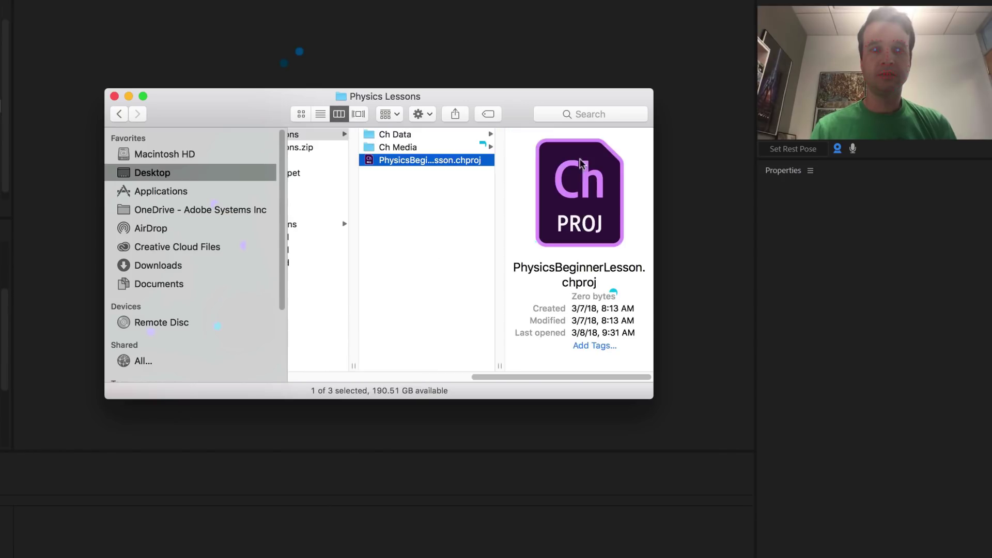
{"action": "mouse_move", "coordinate": [496, 239]}
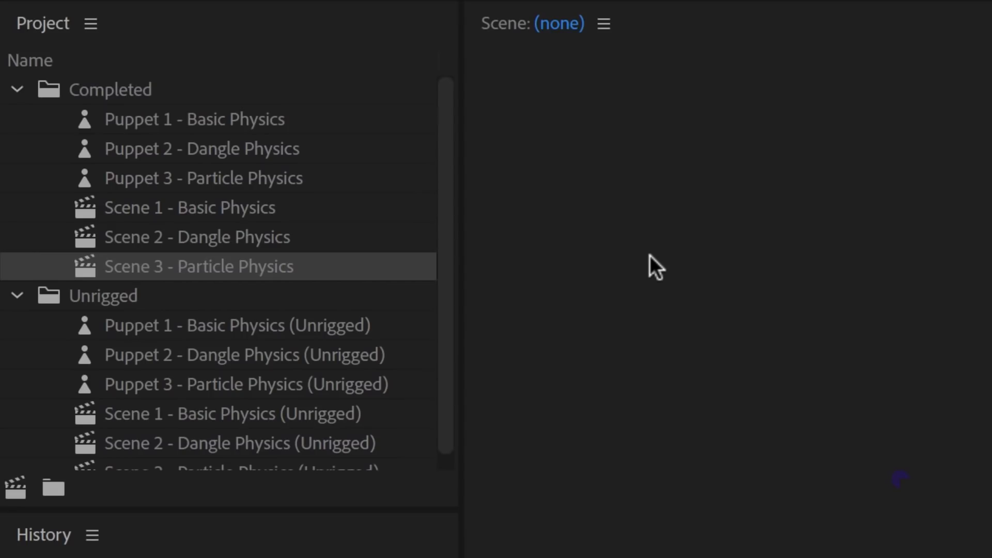
Open Scene 3 - Particle Physics and enlarge the scene view to watch the rain
{"action": "double_click", "coordinate": [200, 266]}
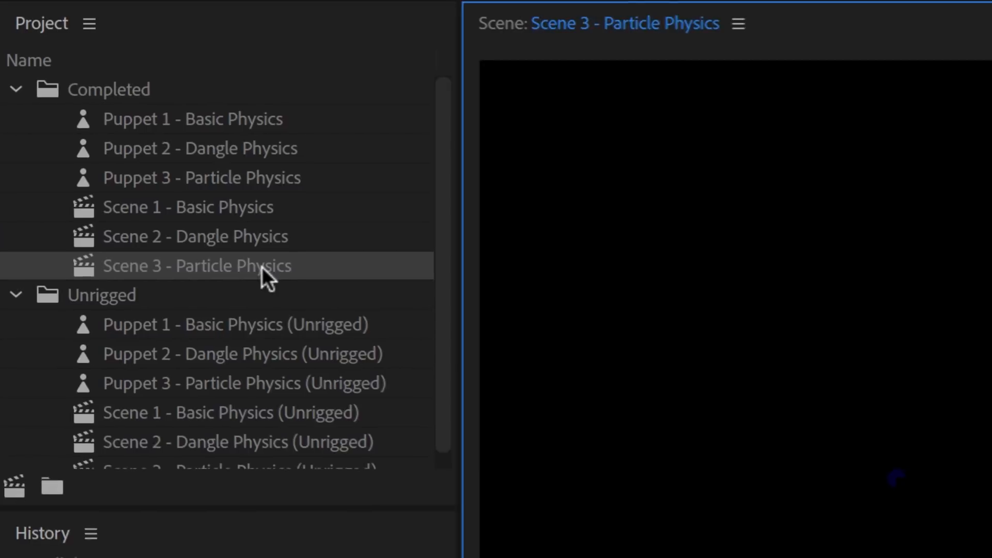
{"action": "double_click", "coordinate": [196, 266]}
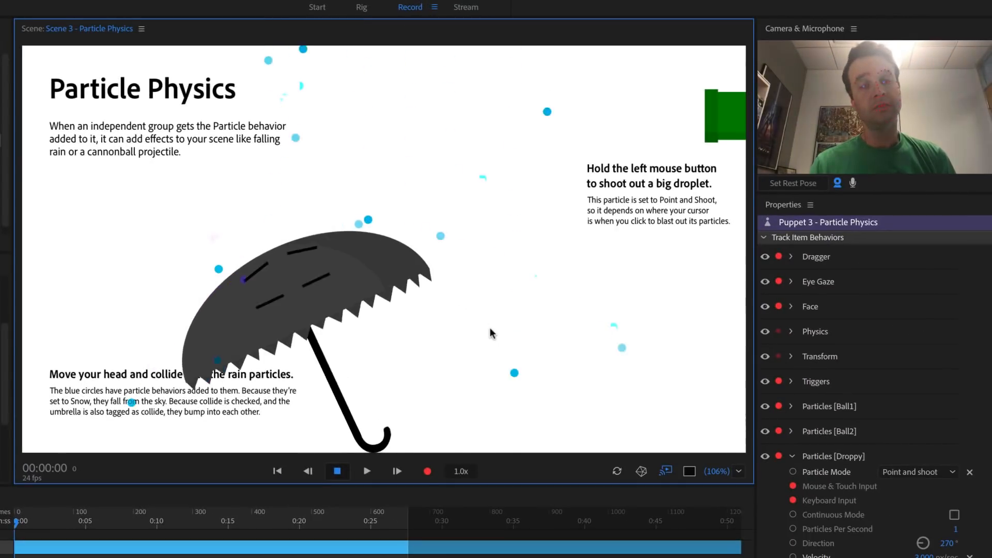
{"action": "mouse_move", "coordinate": [491, 333]}
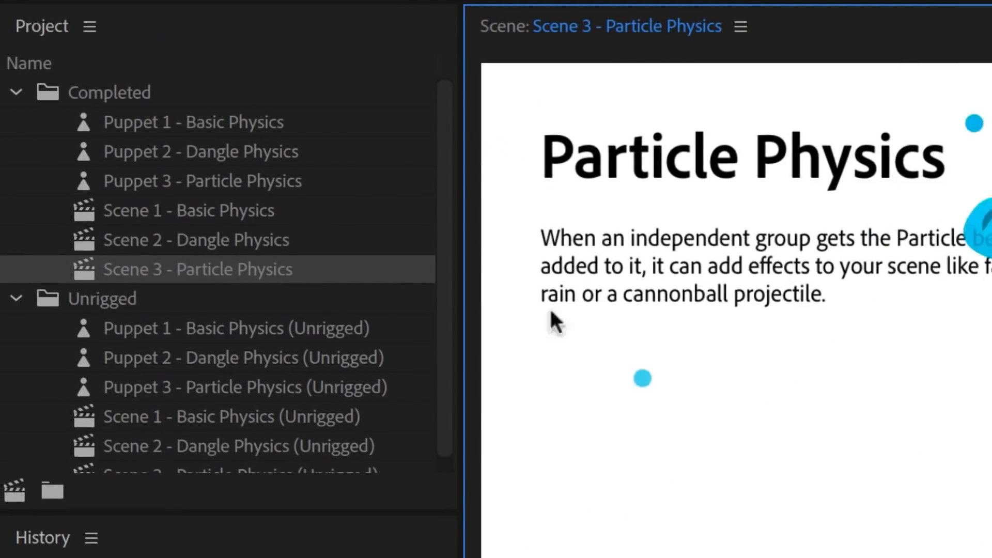
Open Puppet 3 - Particle Physics (Unrigged) from further down the Project panel
{"action": "scroll", "scroll_direction": "down", "scroll_amount": 3}
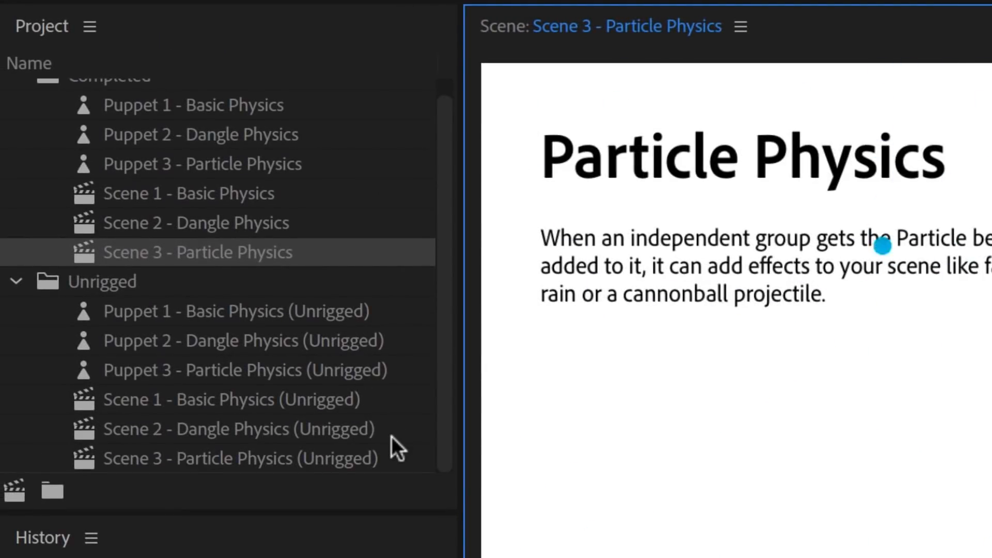
{"action": "double_click", "coordinate": [233, 458]}
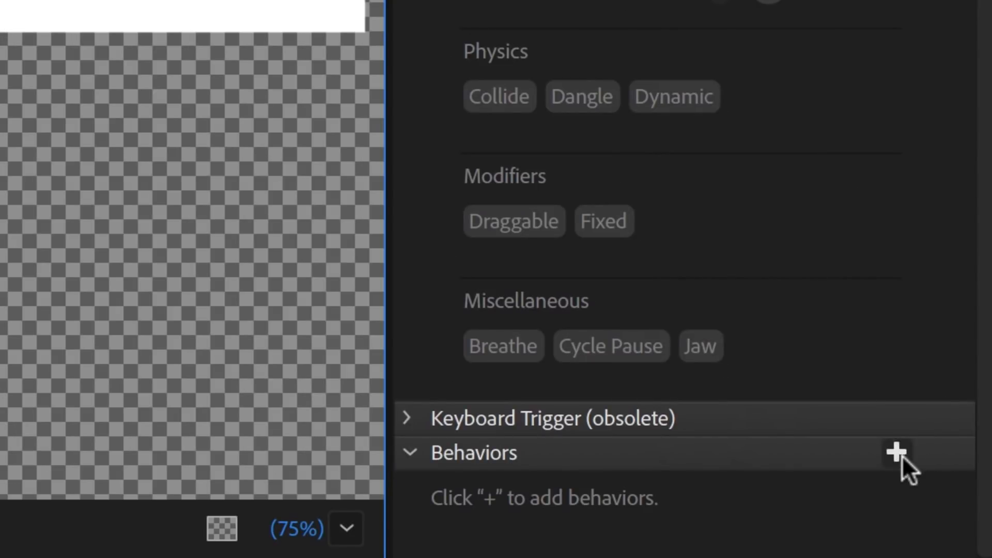
Add a Particles behavior to Ball1 and Ball2 with Particle Mode set to Snow
{"action": "left_click", "coordinate": [899, 453]}
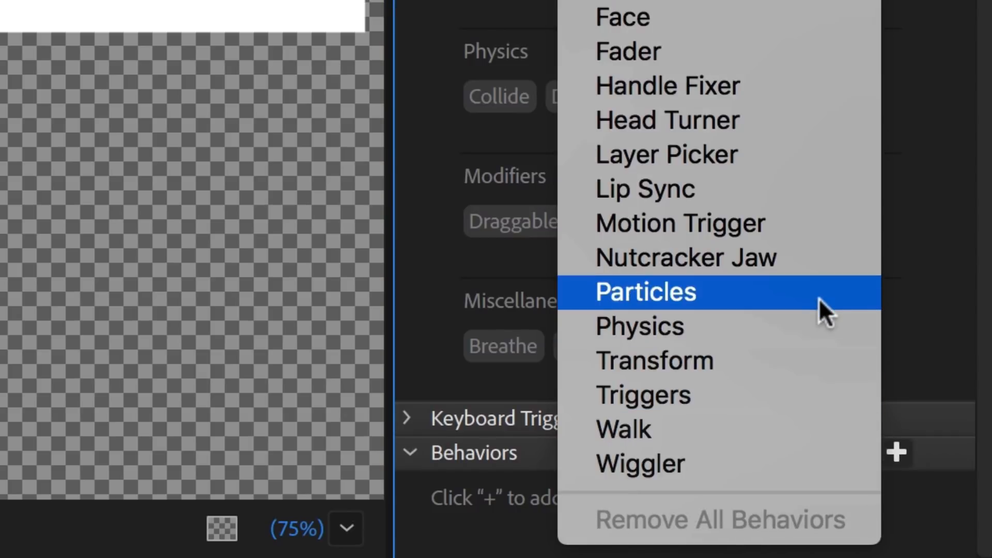
{"action": "left_click", "coordinate": [646, 291]}
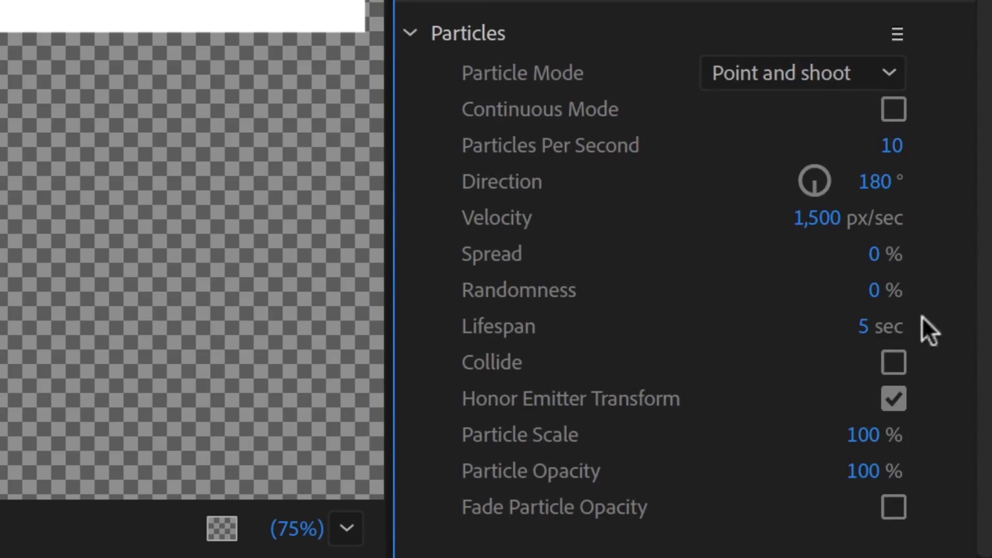
{"action": "left_click", "coordinate": [802, 73]}
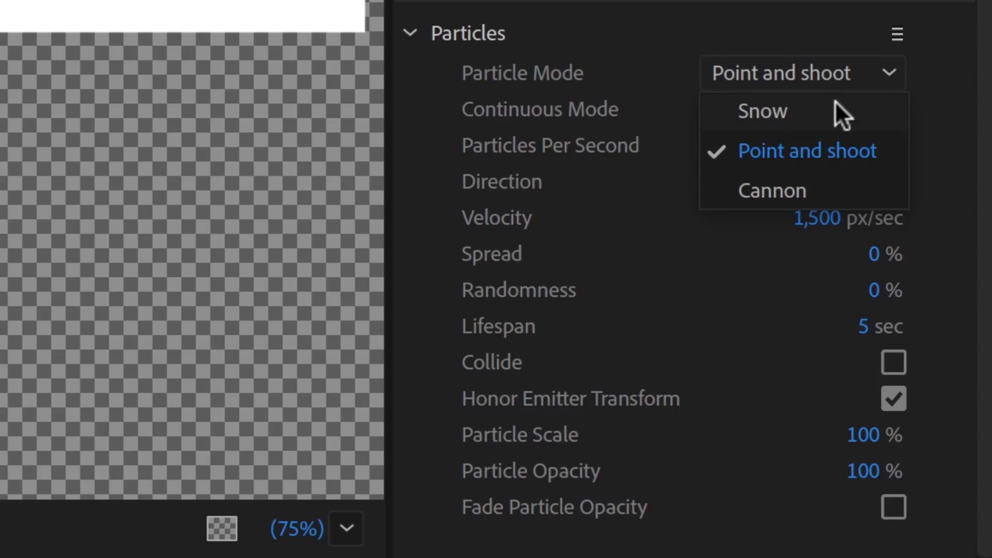
{"action": "left_click", "coordinate": [763, 111]}
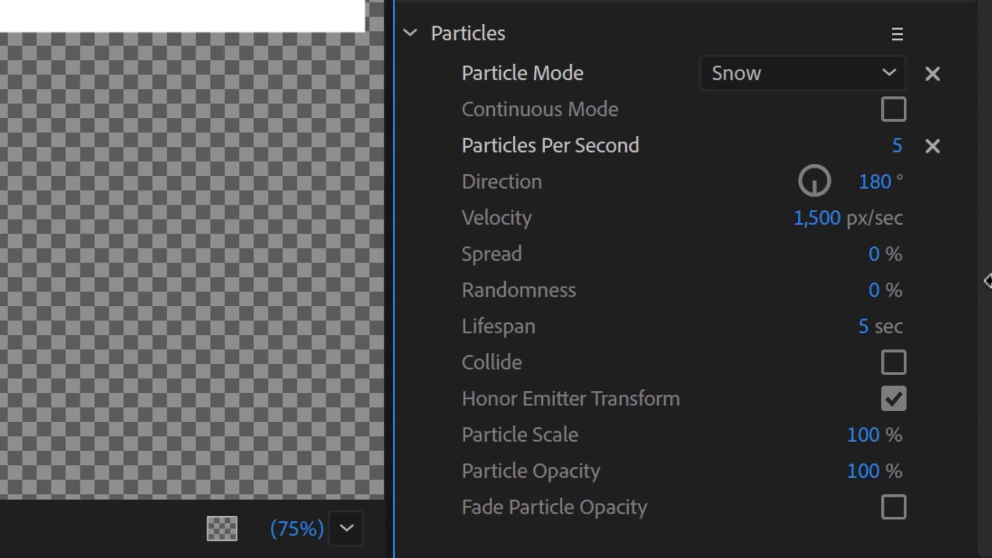
Set Snow particles to 5 per second, 250 px/sec, 50% spread, with Collide and fading opacity
{"action": "type", "text": "250"}
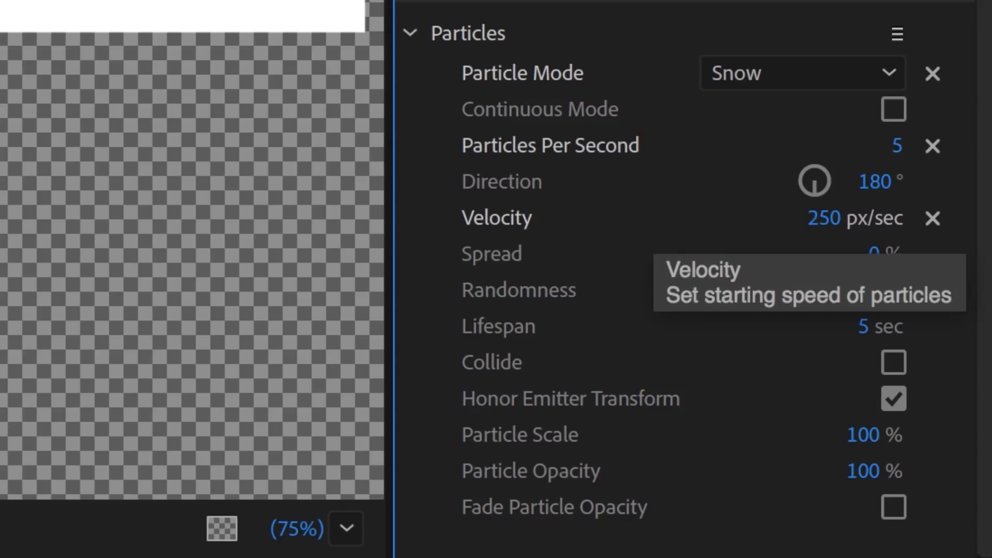
{"action": "left_click", "coordinate": [857, 254]}
{"action": "type", "text": "50"}
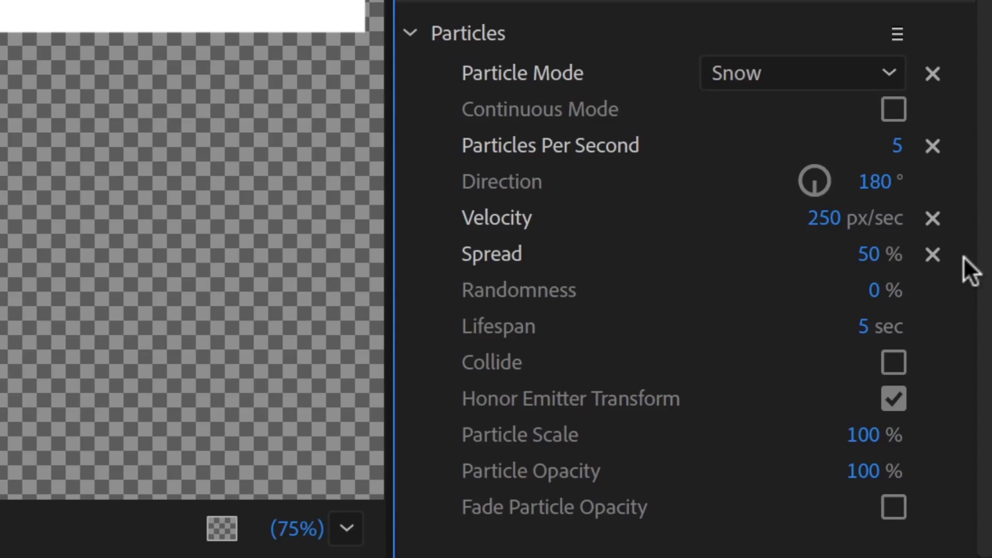
{"action": "left_click", "coordinate": [893, 362]}
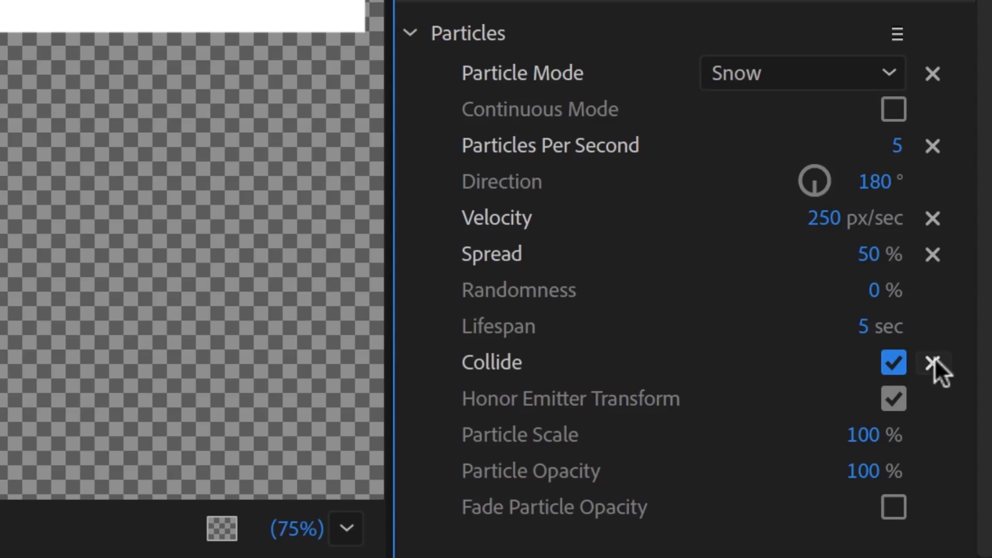
{"action": "mouse_move", "coordinate": [962, 365]}
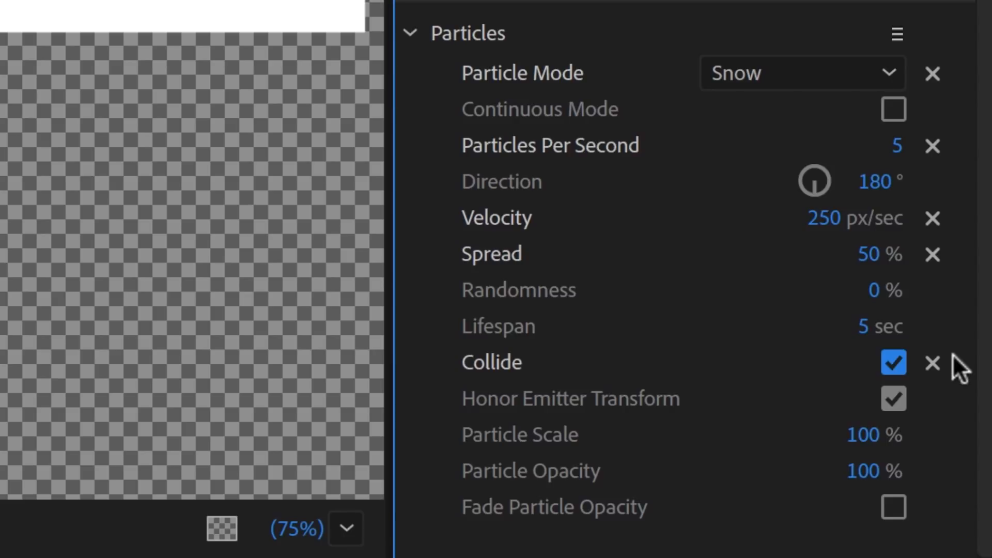
{"action": "left_click", "coordinate": [893, 512]}
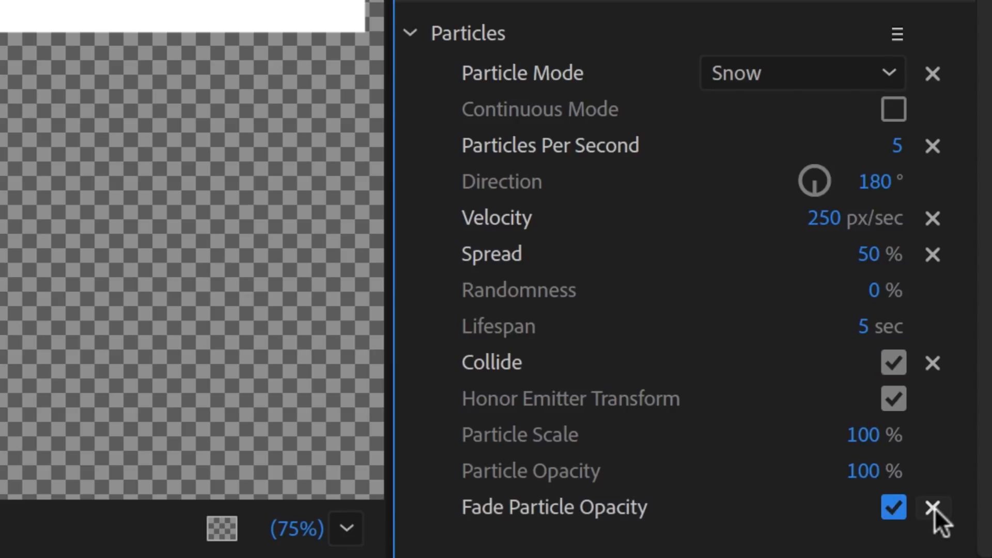
{"action": "mouse_move", "coordinate": [960, 510]}
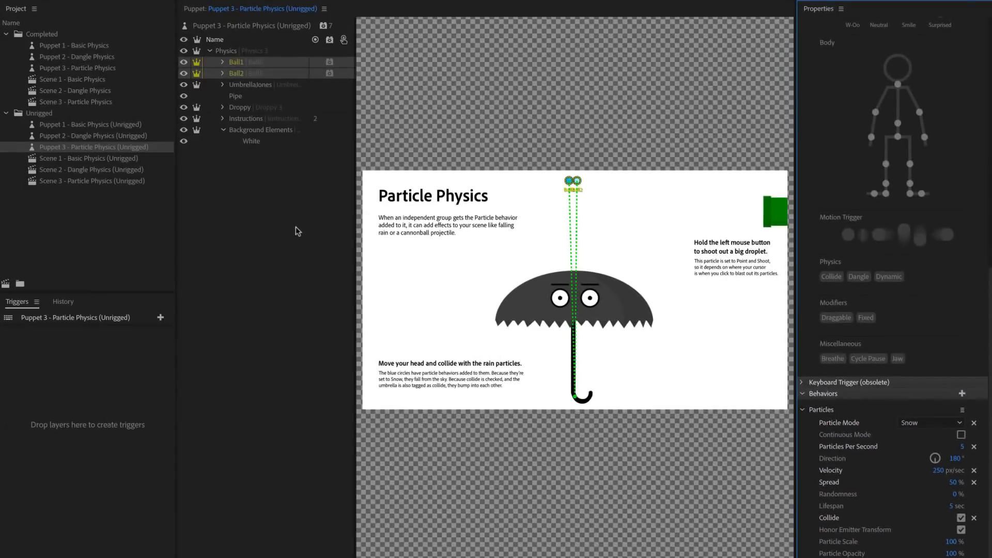
{"action": "left_click", "coordinate": [235, 73]}
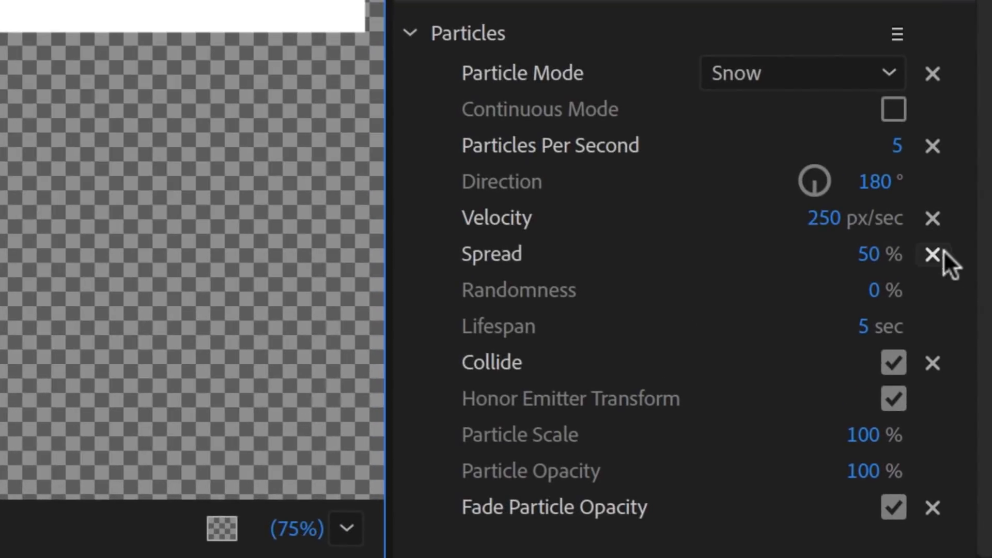
{"action": "type", "text": "100"}
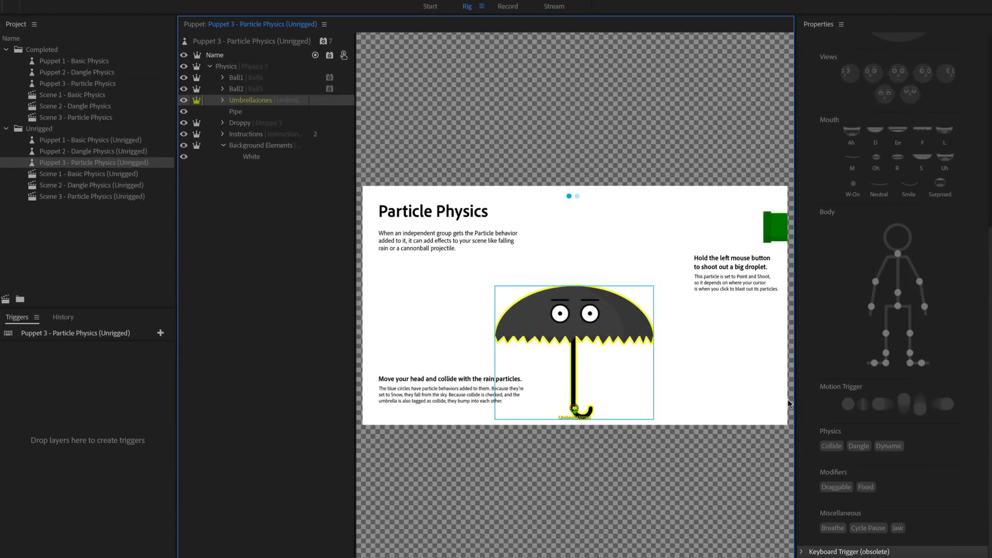
Give the next group a Particles behavior in Cannon mode with Collide enabled
{"action": "left_click", "coordinate": [831, 446]}
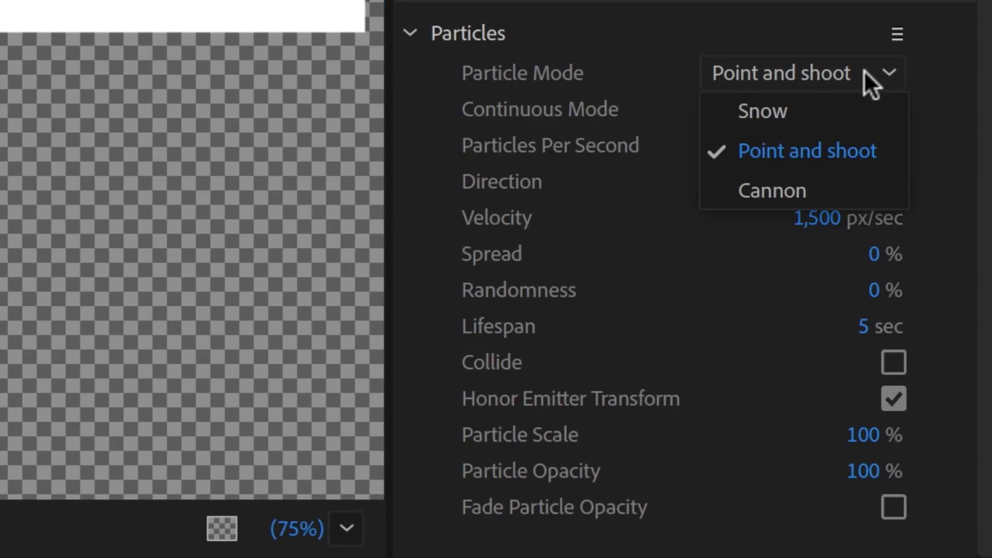
{"action": "left_click", "coordinate": [772, 190]}
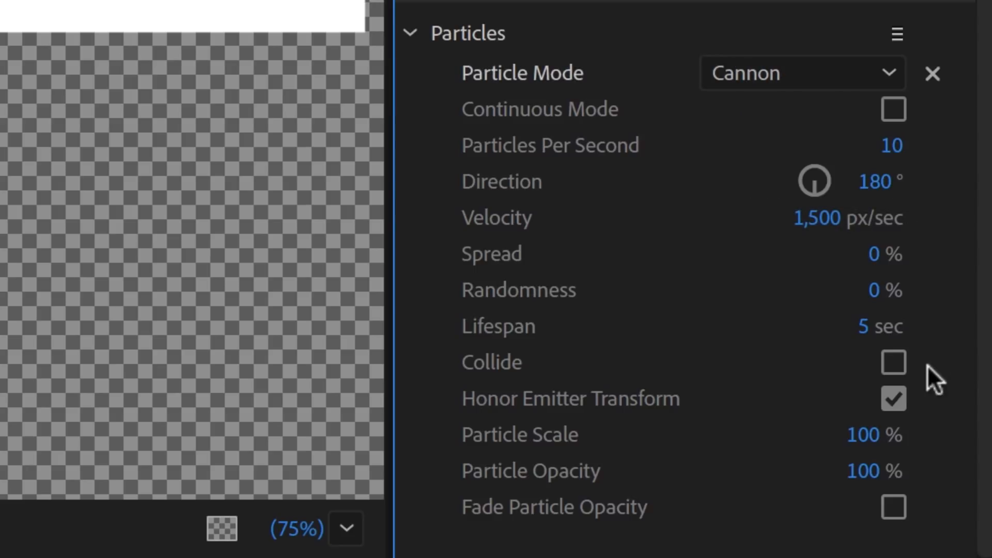
{"action": "left_click", "coordinate": [893, 362]}
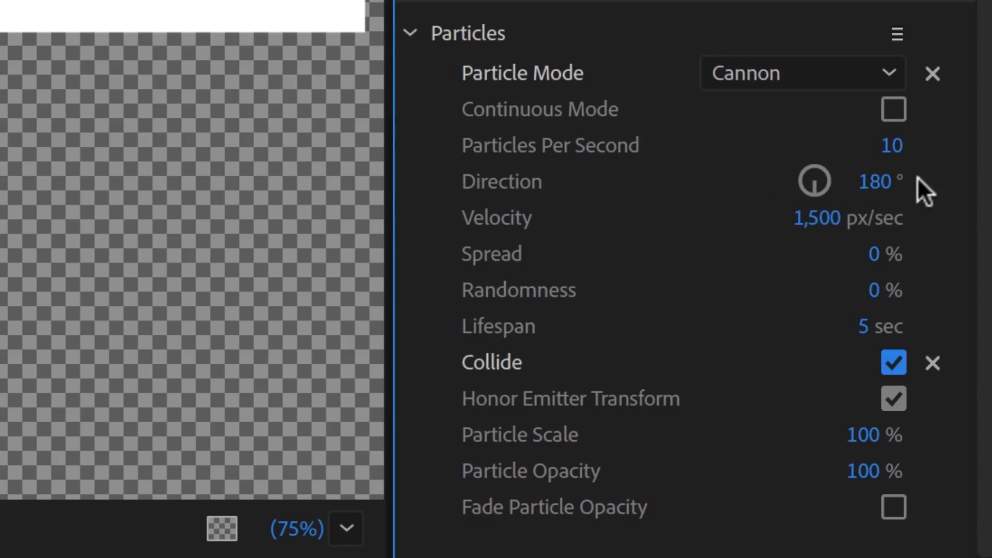